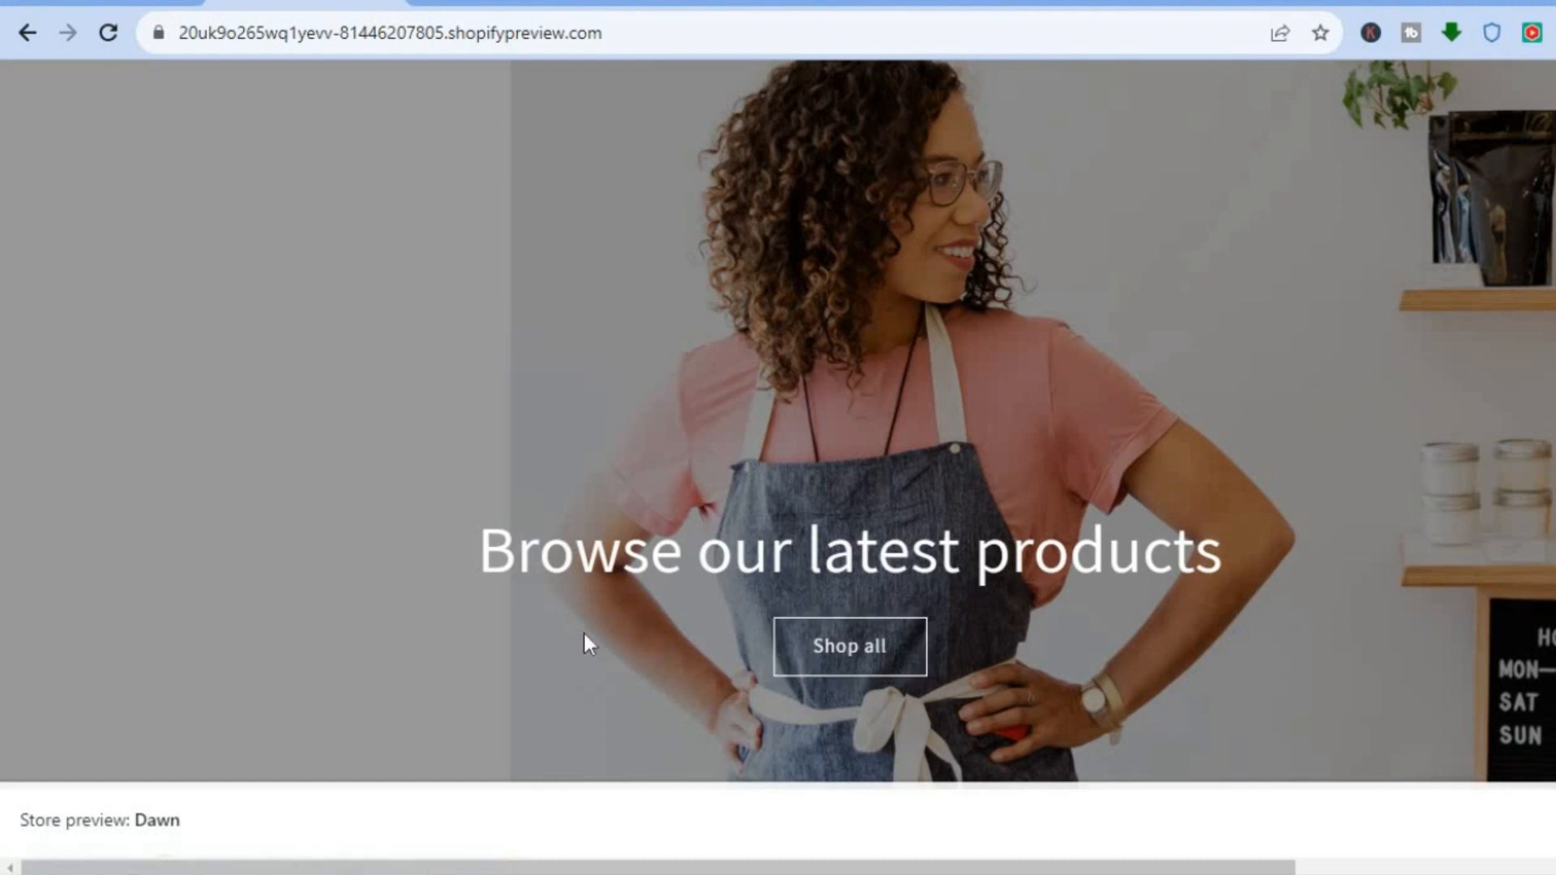
{"action": "mouse_move", "coordinate": [927, 667]}
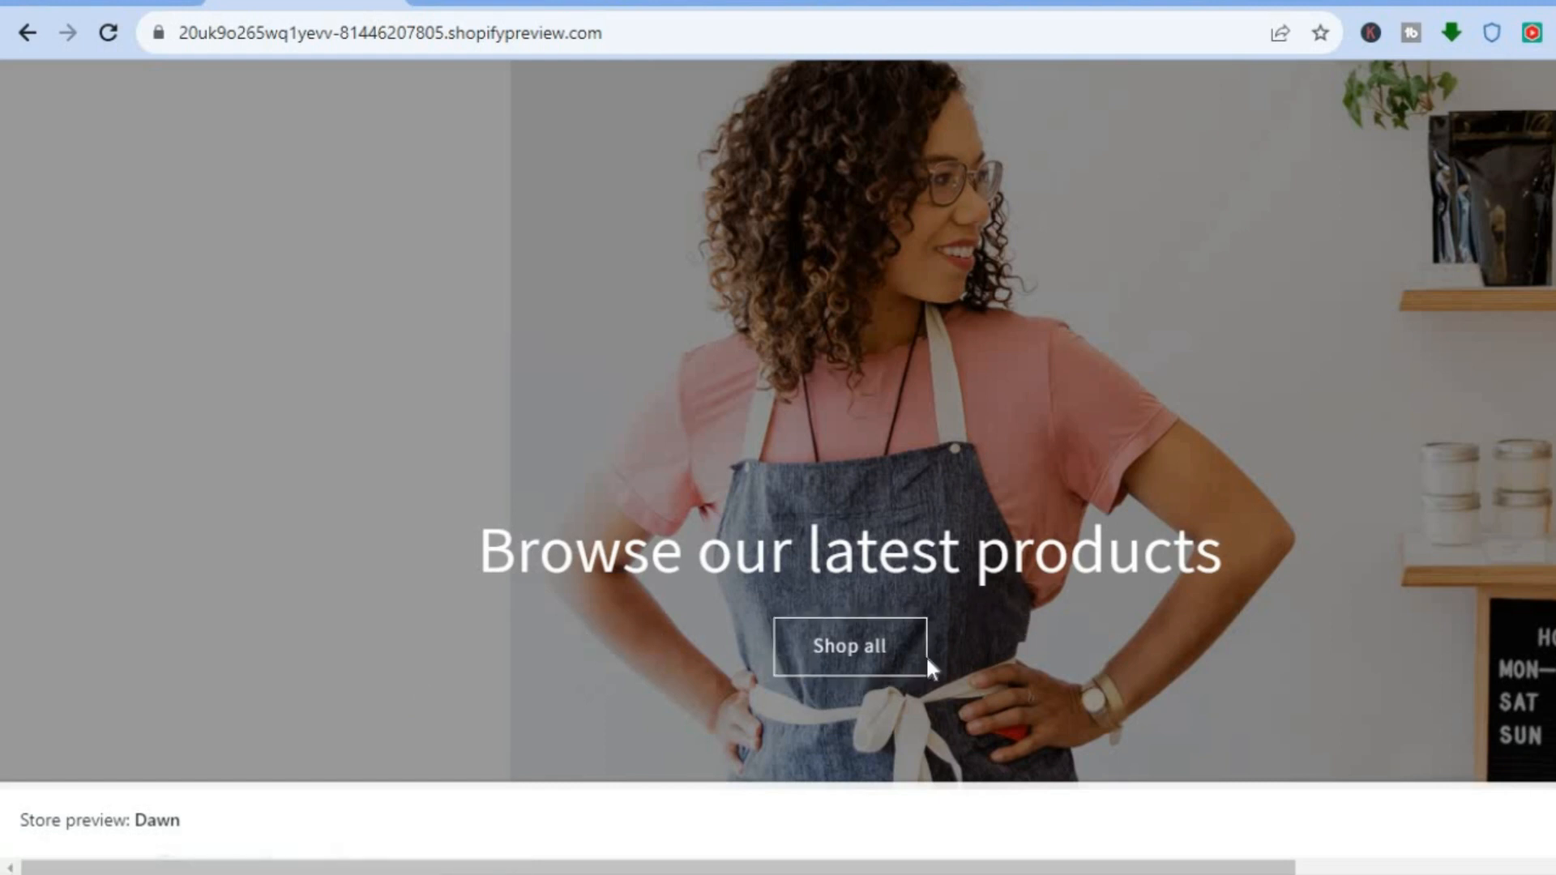
{"action": "mouse_move", "coordinate": [1070, 584]}
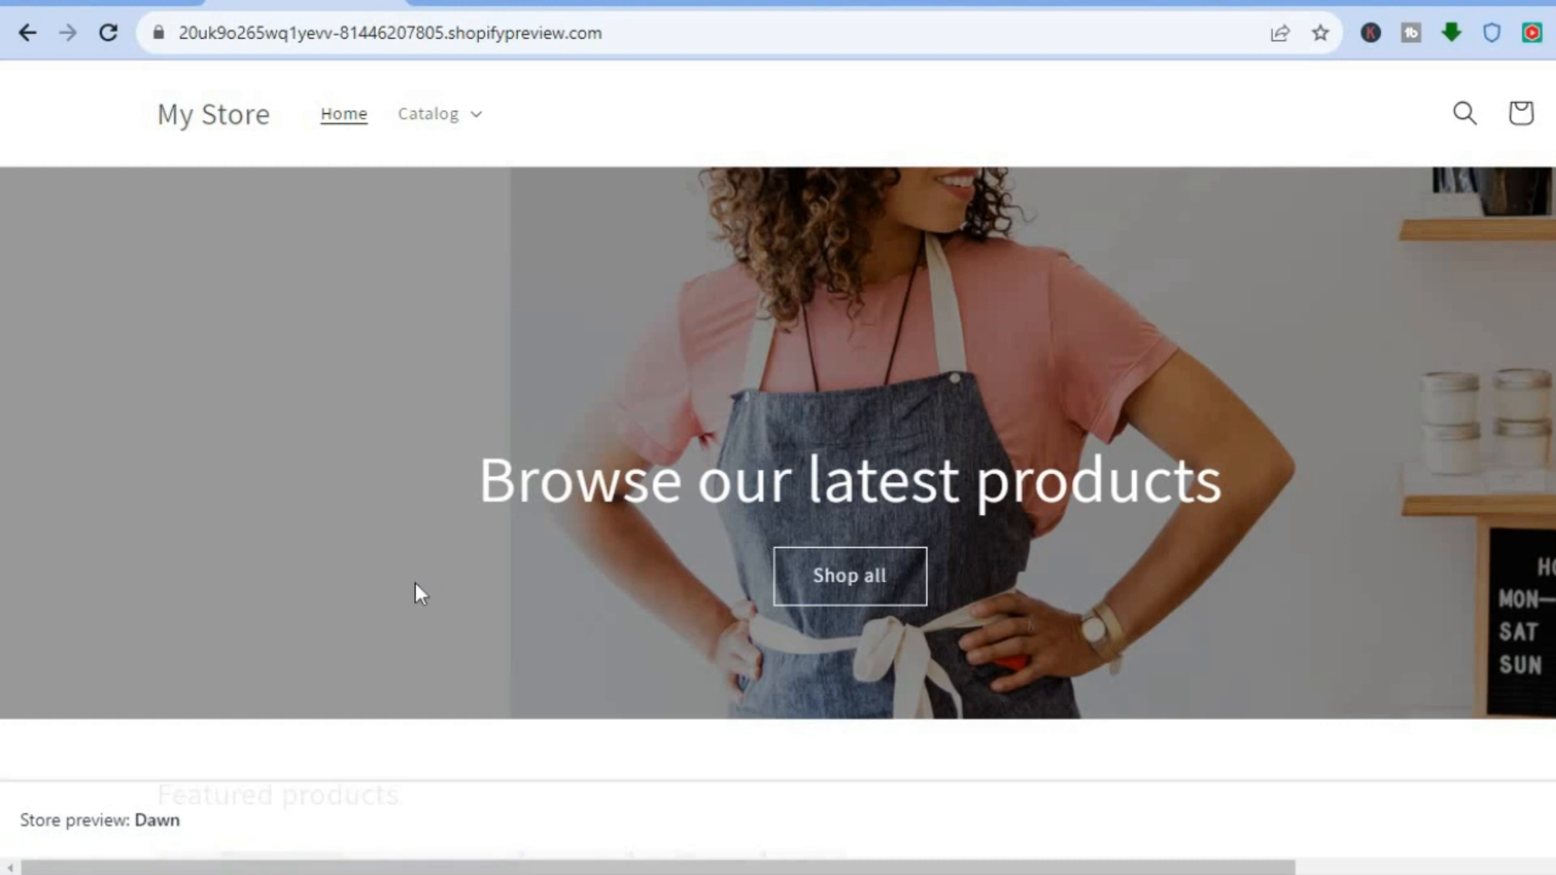
{"action": "mouse_move", "coordinate": [555, 382]}
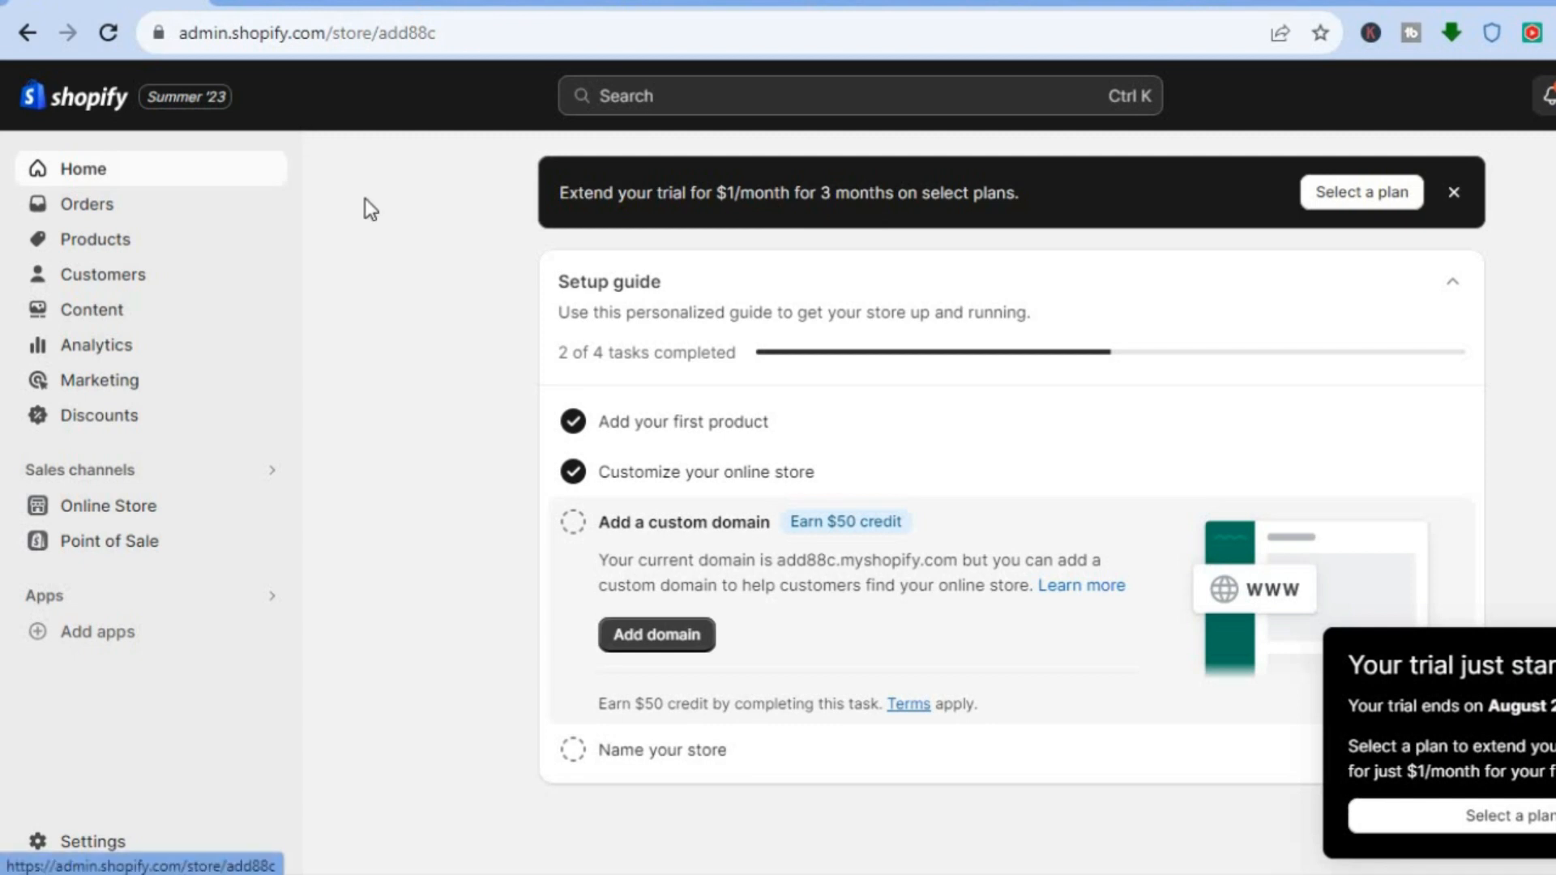
{"action": "mouse_move", "coordinate": [324, 517]}
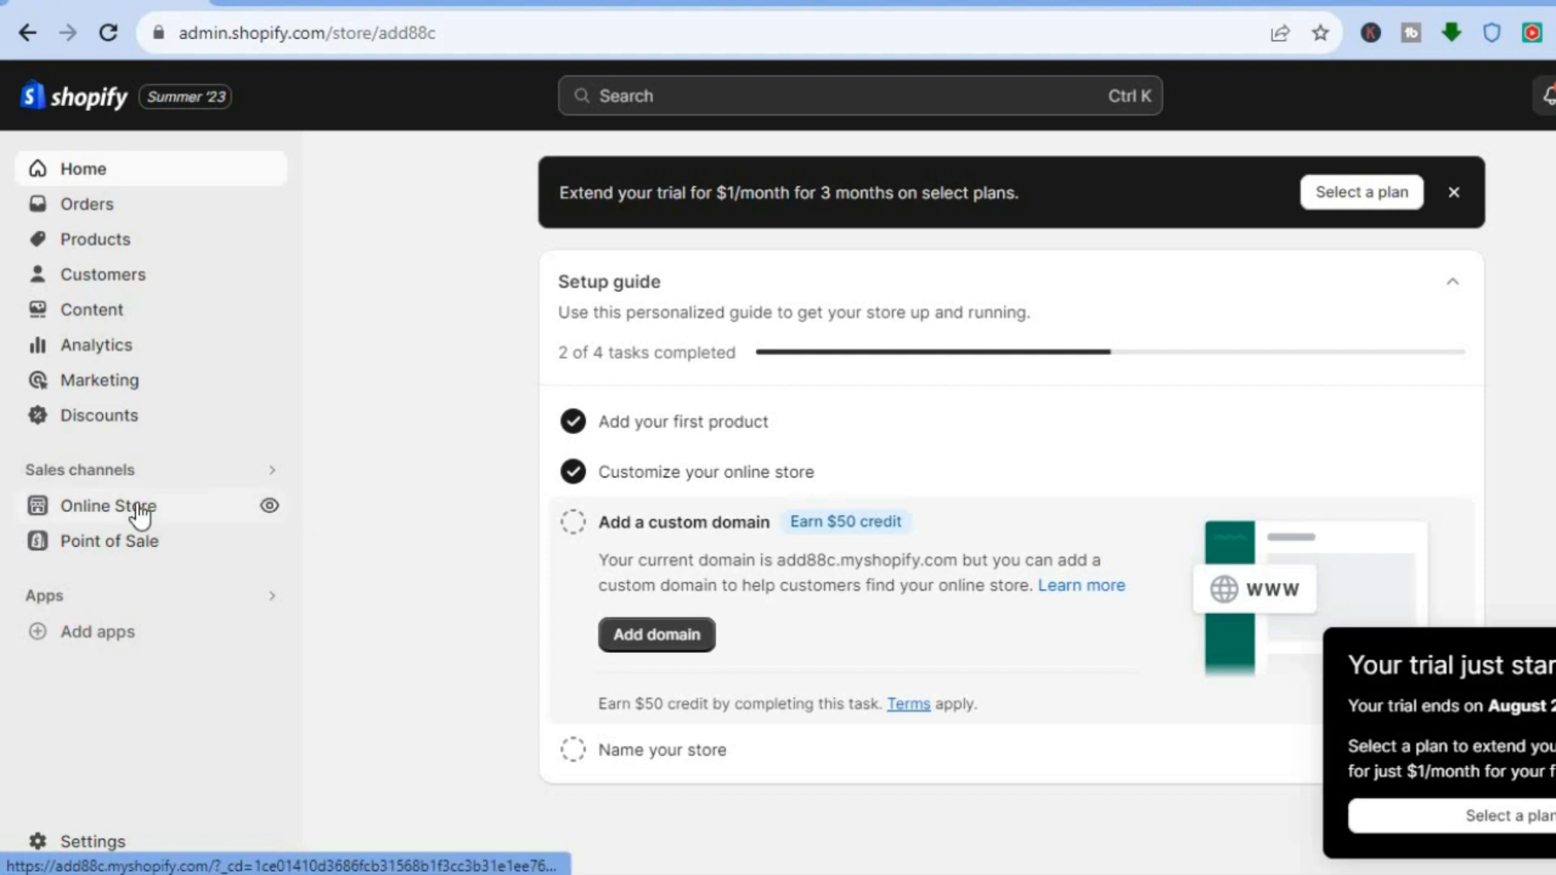
Step: Go to Online Store so the Themes page lists Dawn as the current theme
{"action": "left_click", "coordinate": [108, 506]}
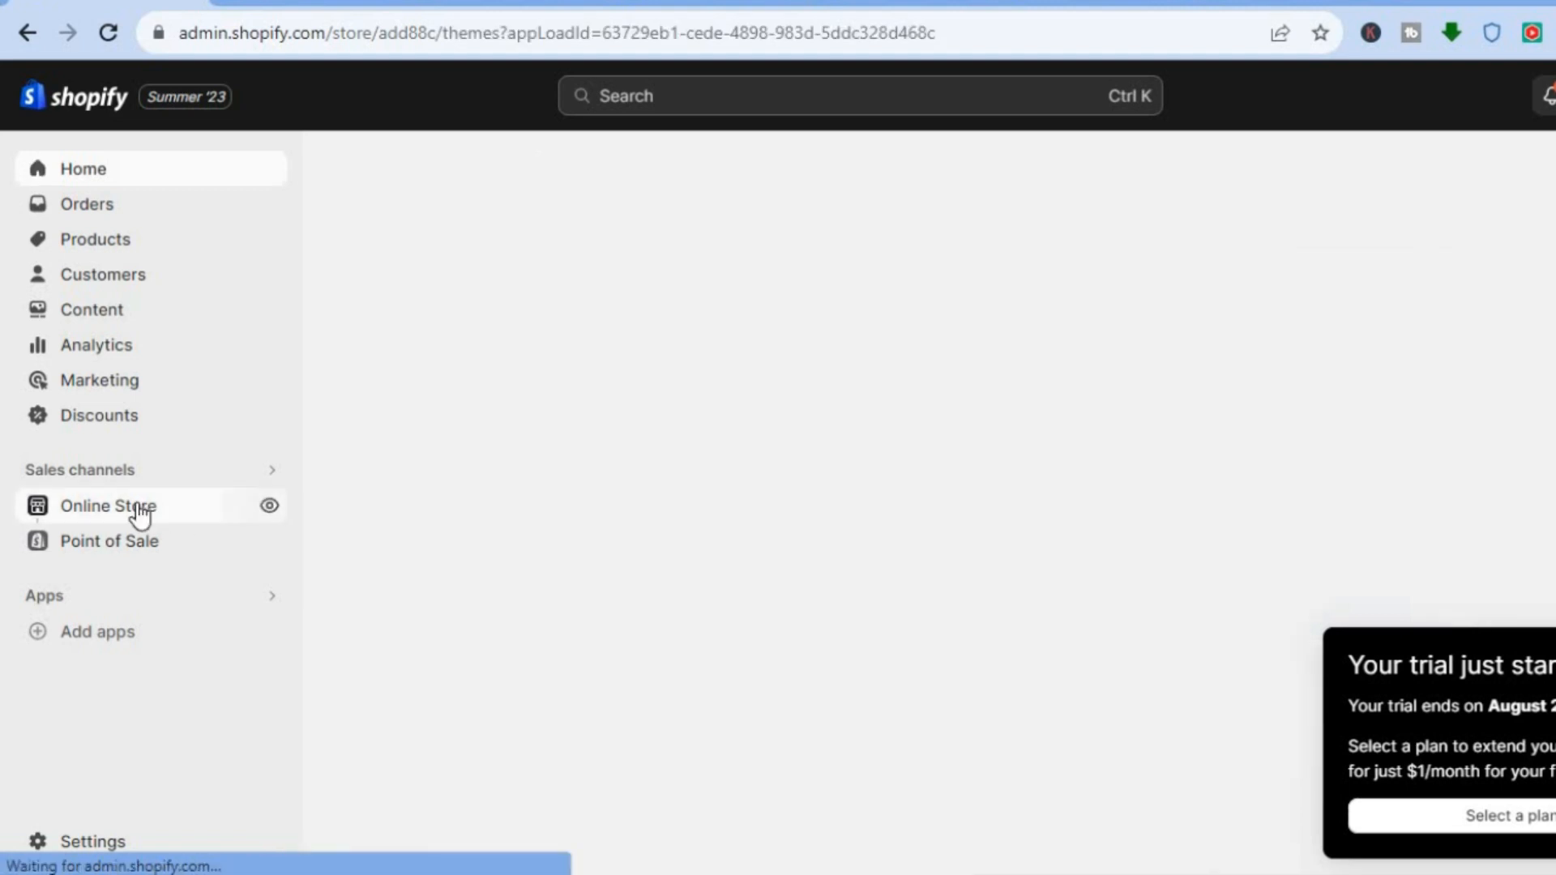
{"action": "left_click", "coordinate": [109, 506]}
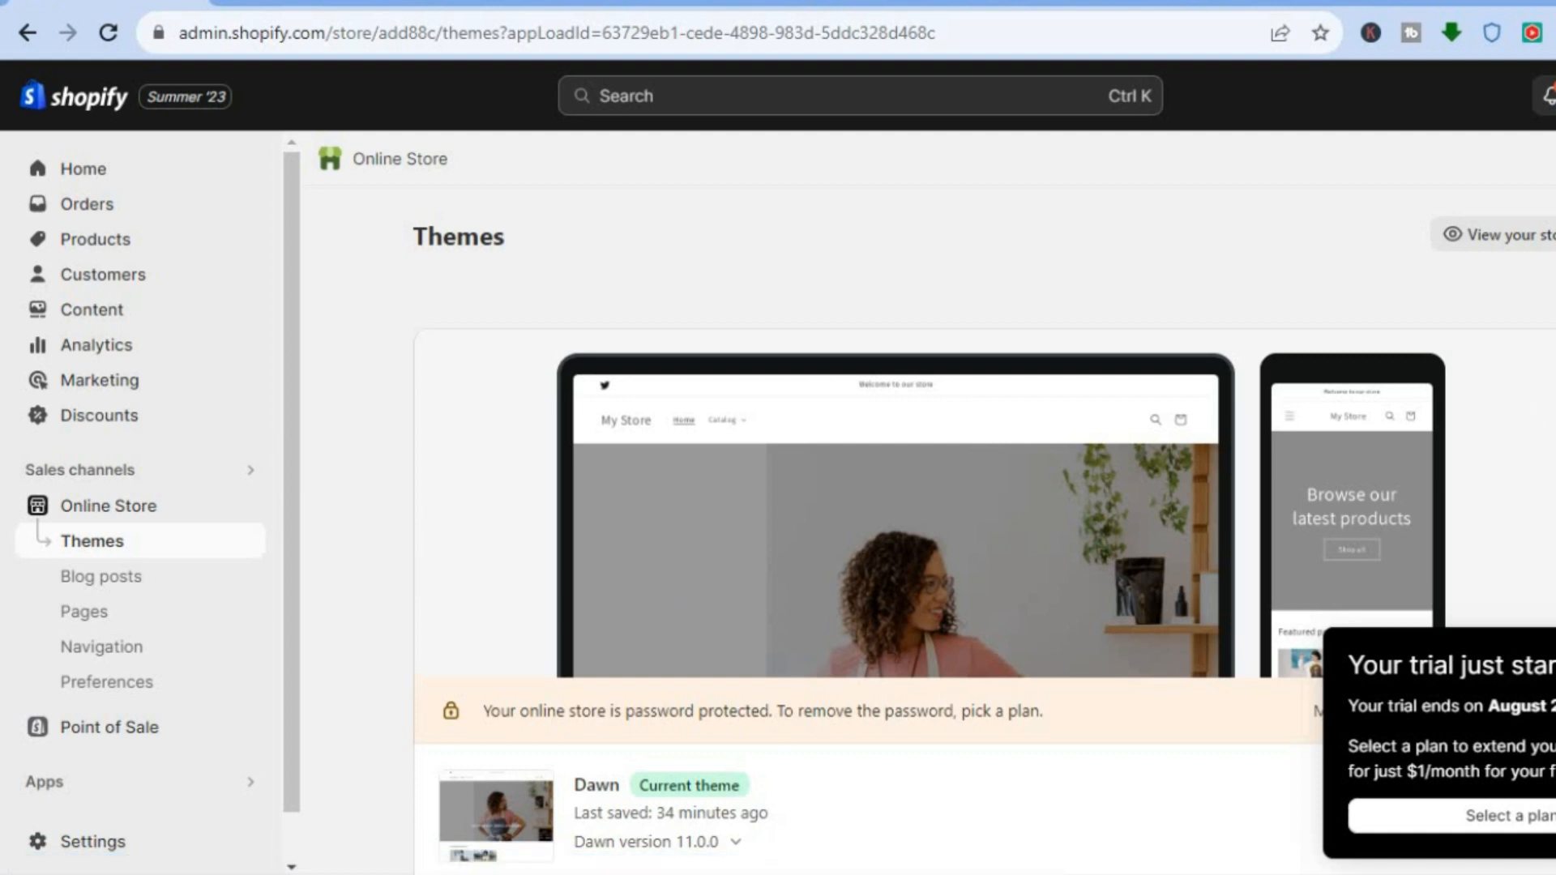
Step: Choose Edit code from the Dawn theme's actions menu
{"action": "scroll", "scroll_direction": "down", "scroll_amount": 3}
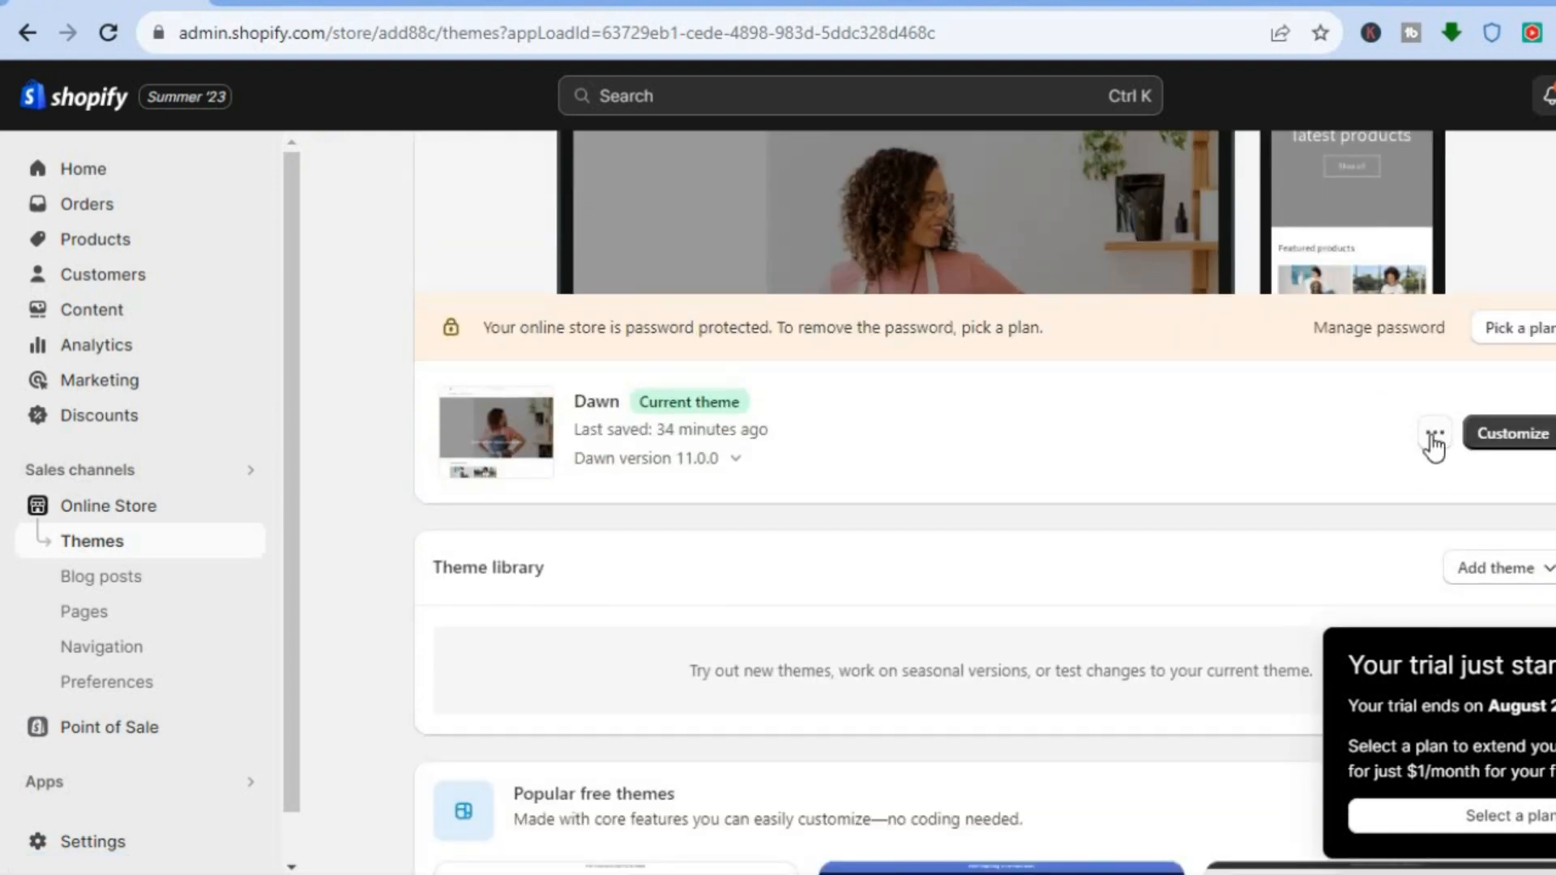
{"action": "left_click", "coordinate": [1433, 435]}
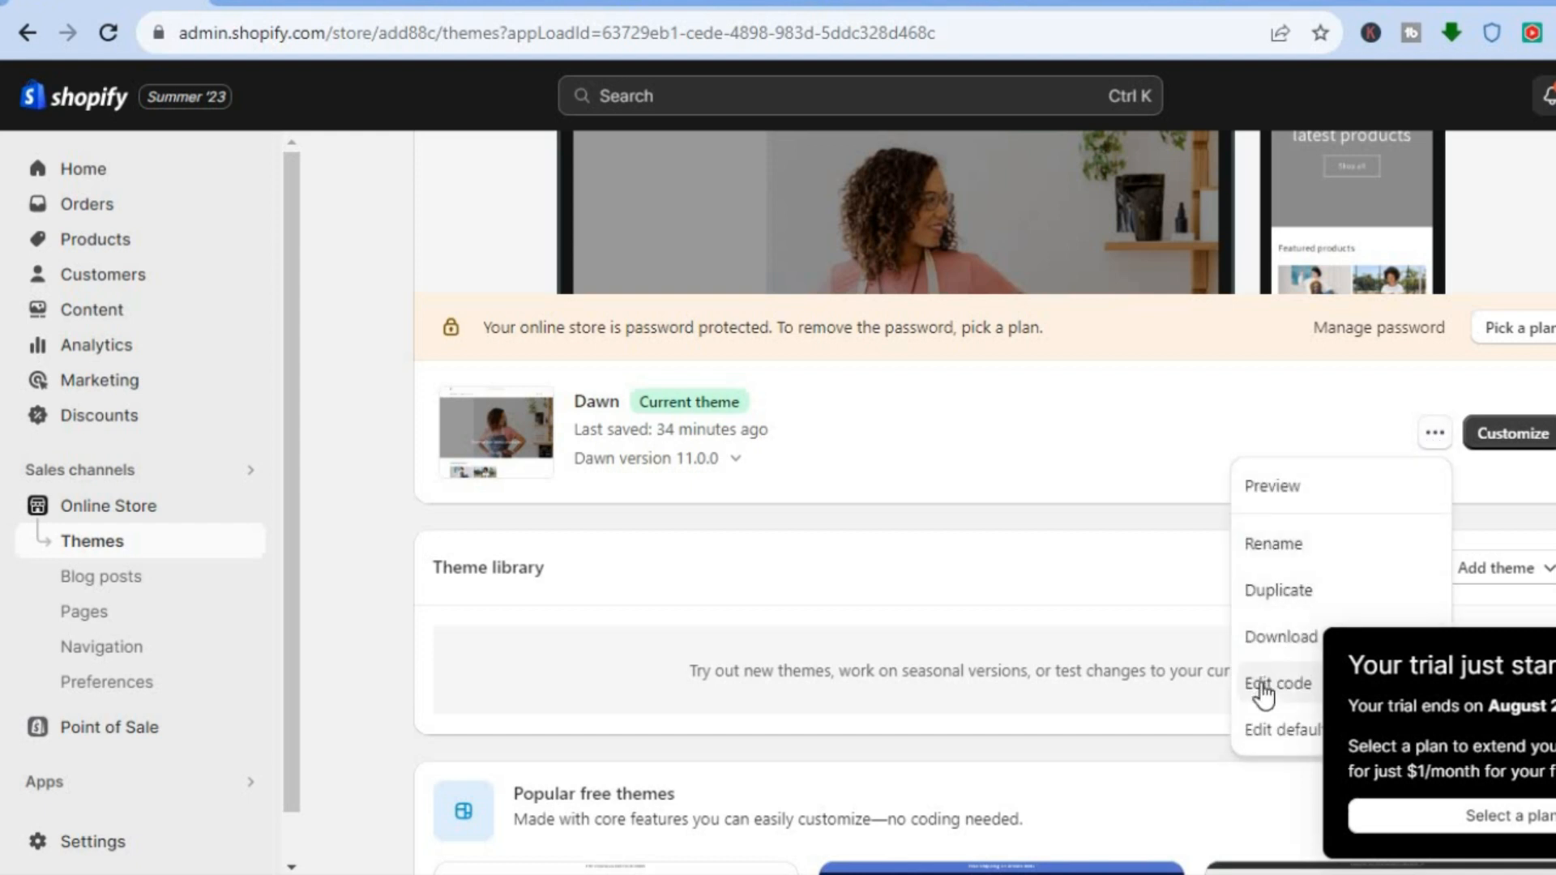
{"action": "left_click", "coordinate": [1279, 683]}
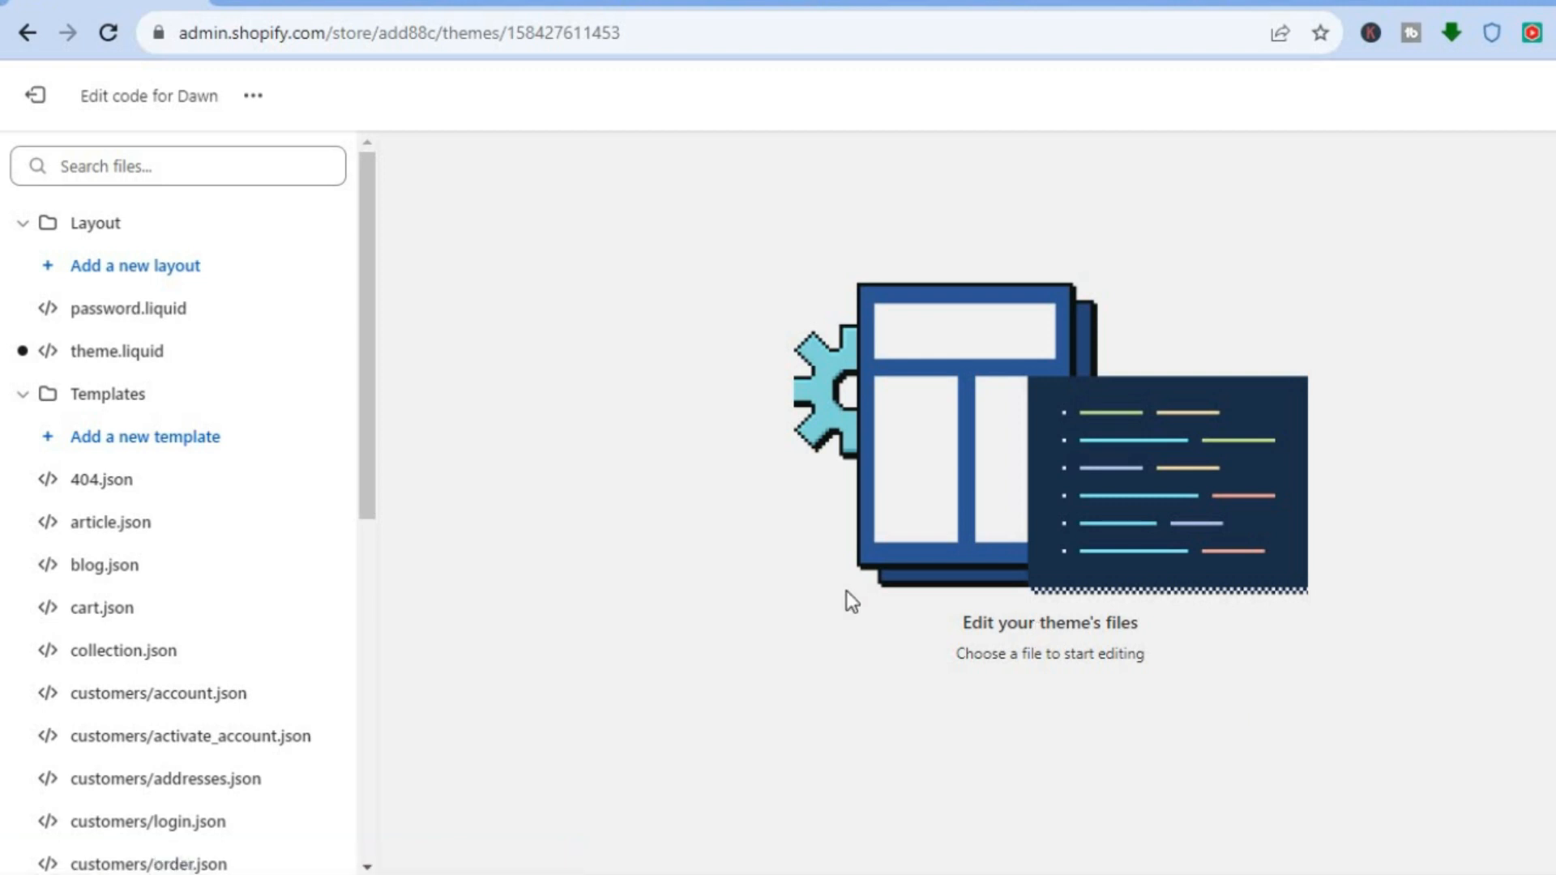
{"action": "mouse_move", "coordinate": [370, 467]}
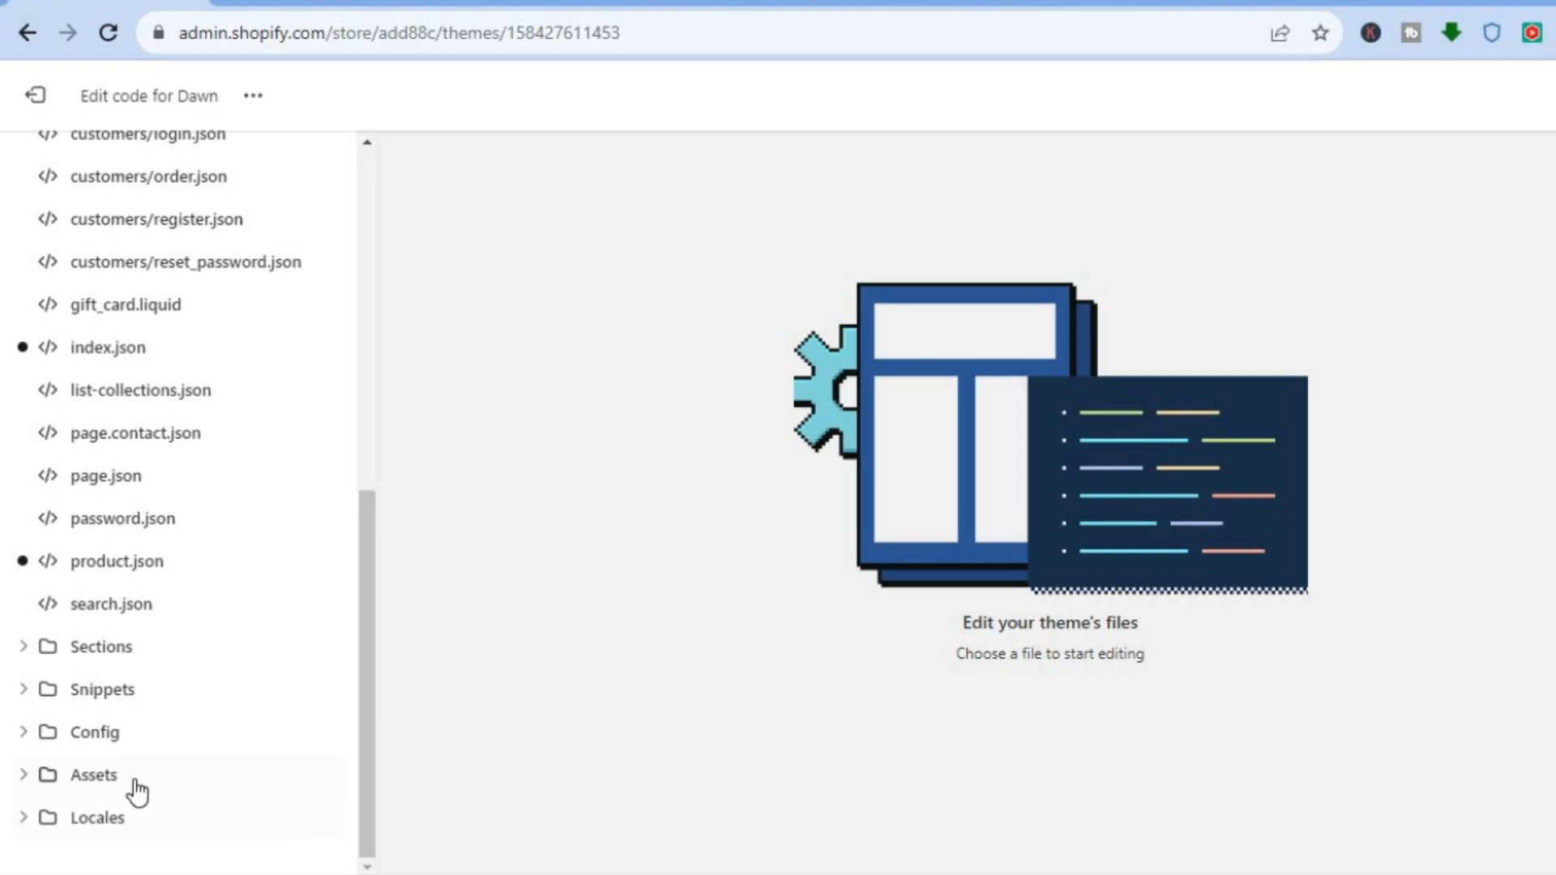
Step: Expand the Assets folder and load base.css in the editor
{"action": "left_click", "coordinate": [92, 774]}
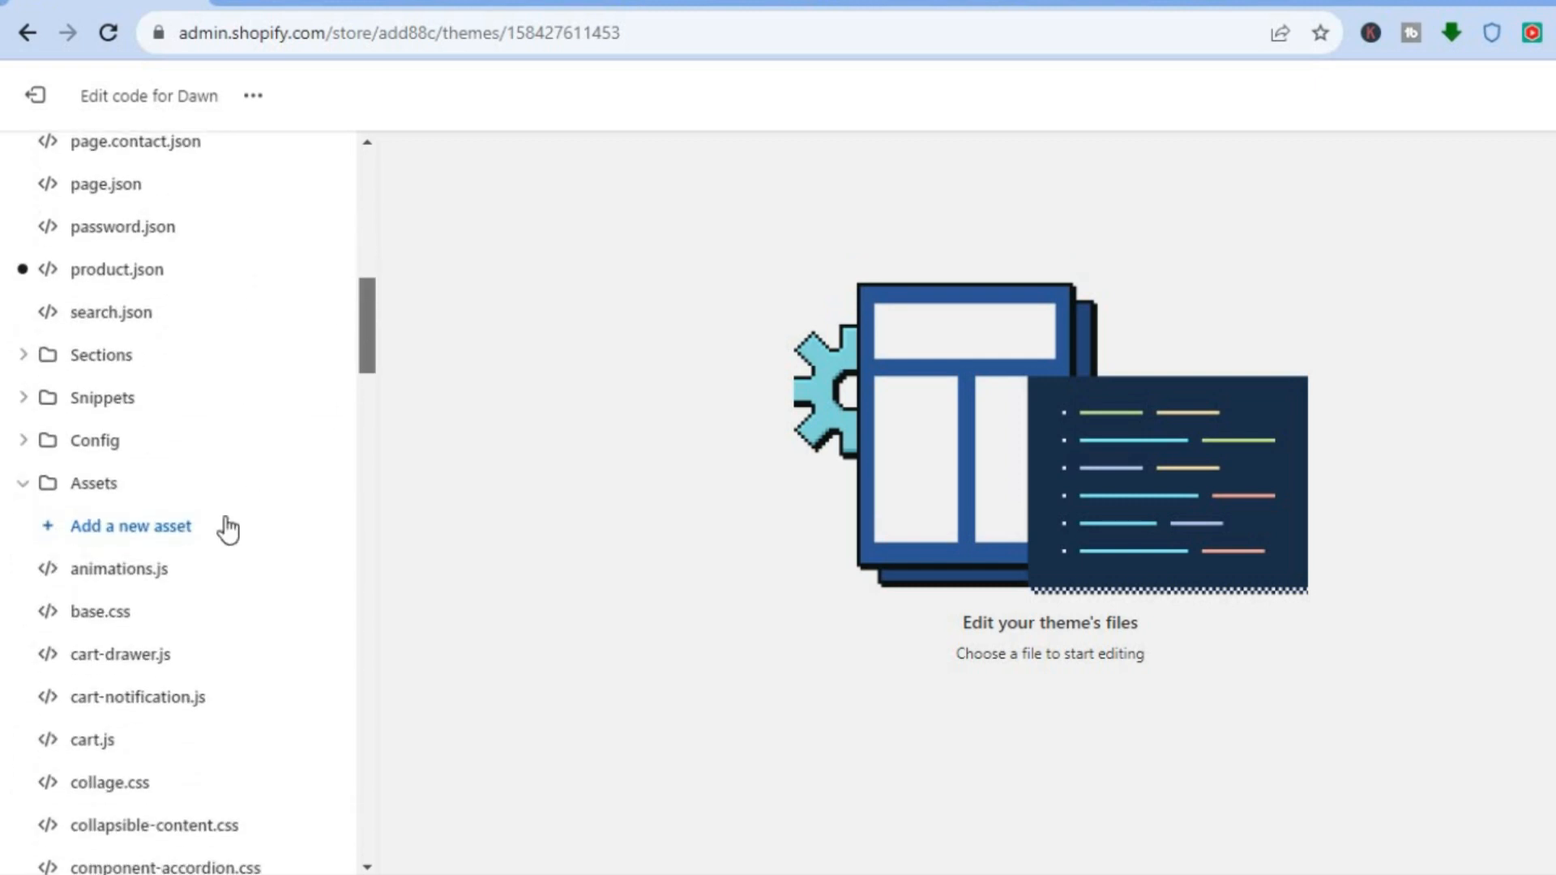
{"action": "mouse_move", "coordinate": [99, 611]}
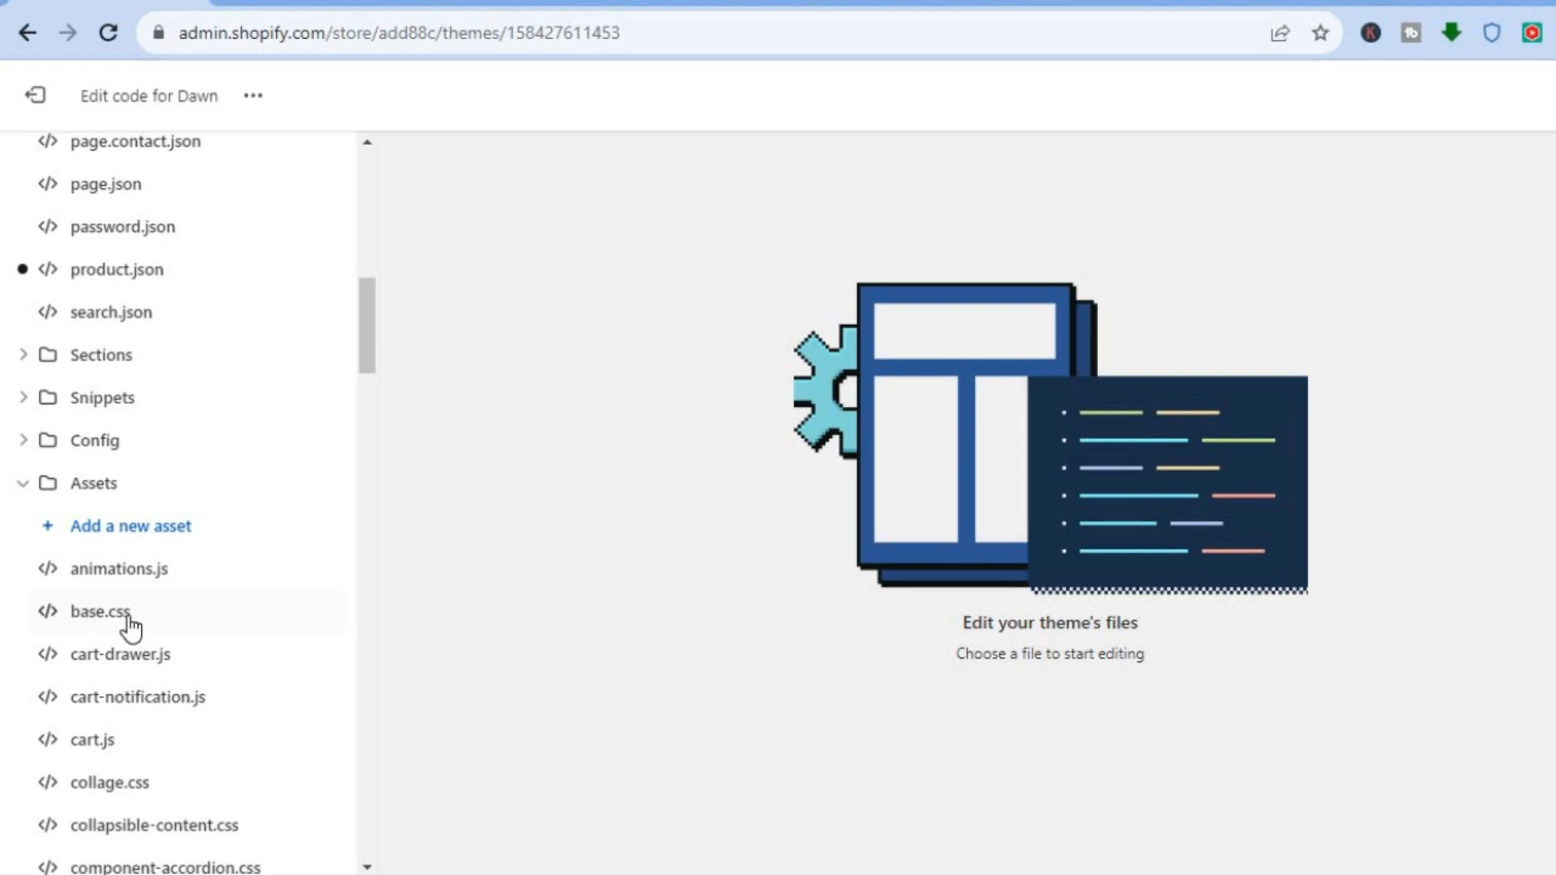
{"action": "left_click", "coordinate": [96, 611]}
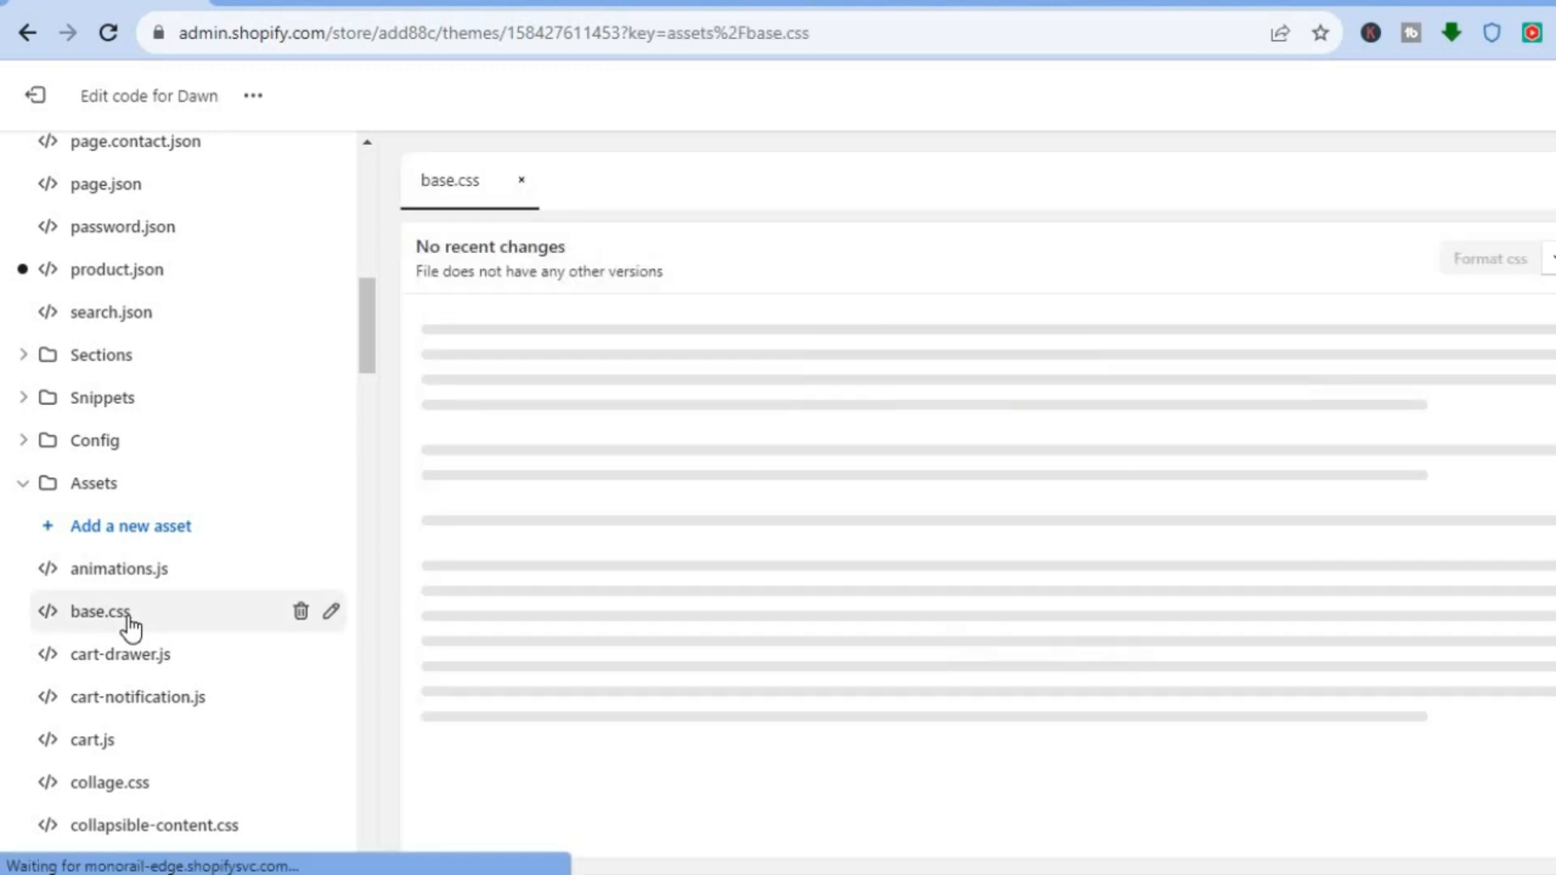
Step: Scroll base.css down to its final lines around line 3514
{"action": "left_click", "coordinate": [96, 611]}
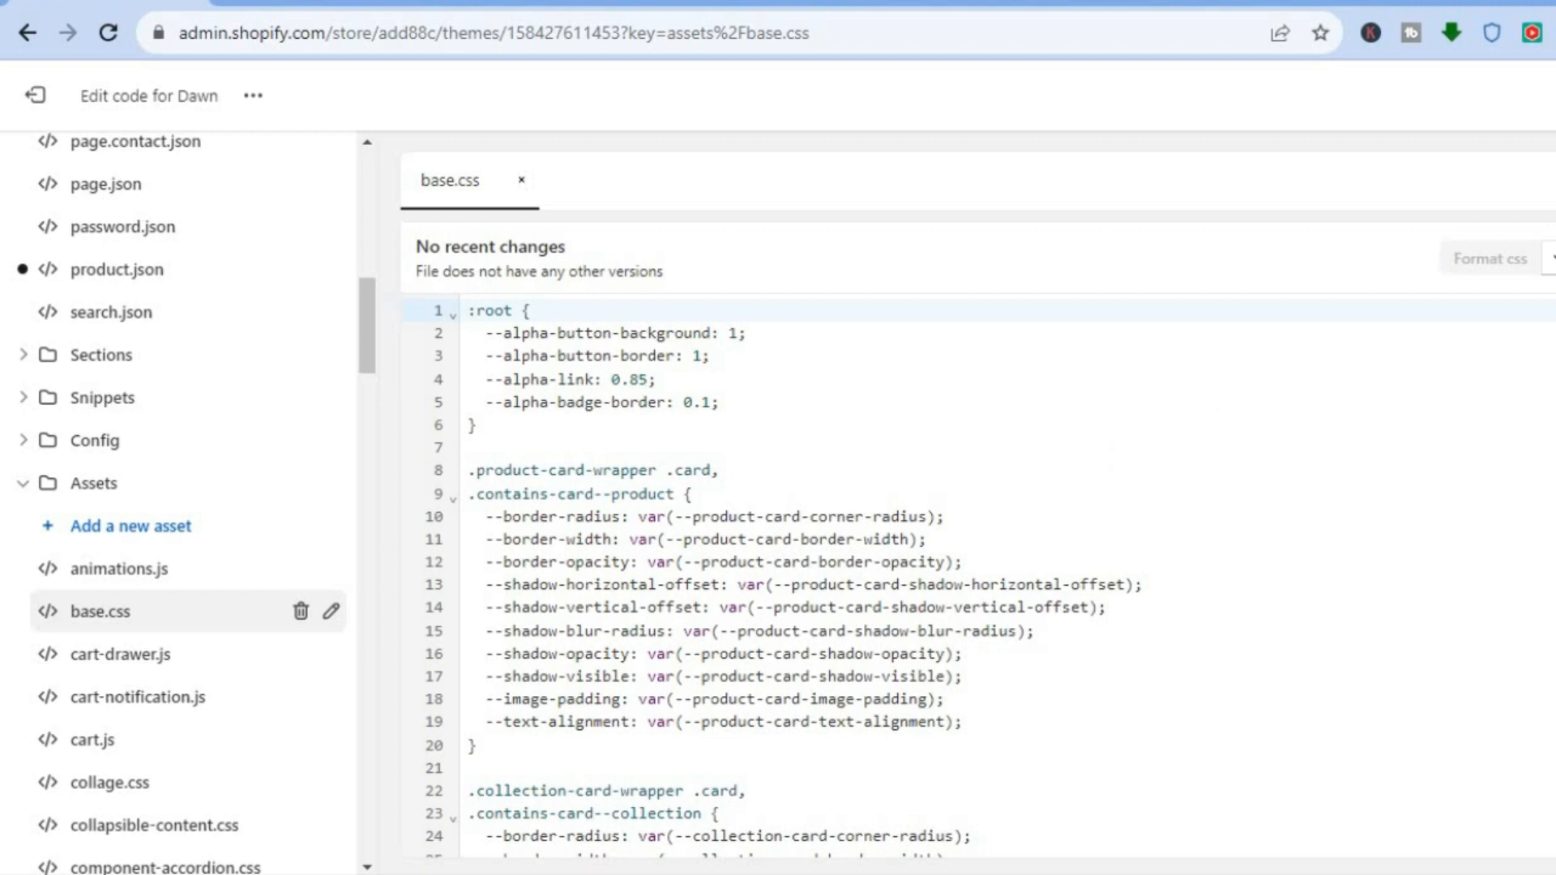
{"action": "scroll", "scroll_direction": "down", "scroll_amount": 3}
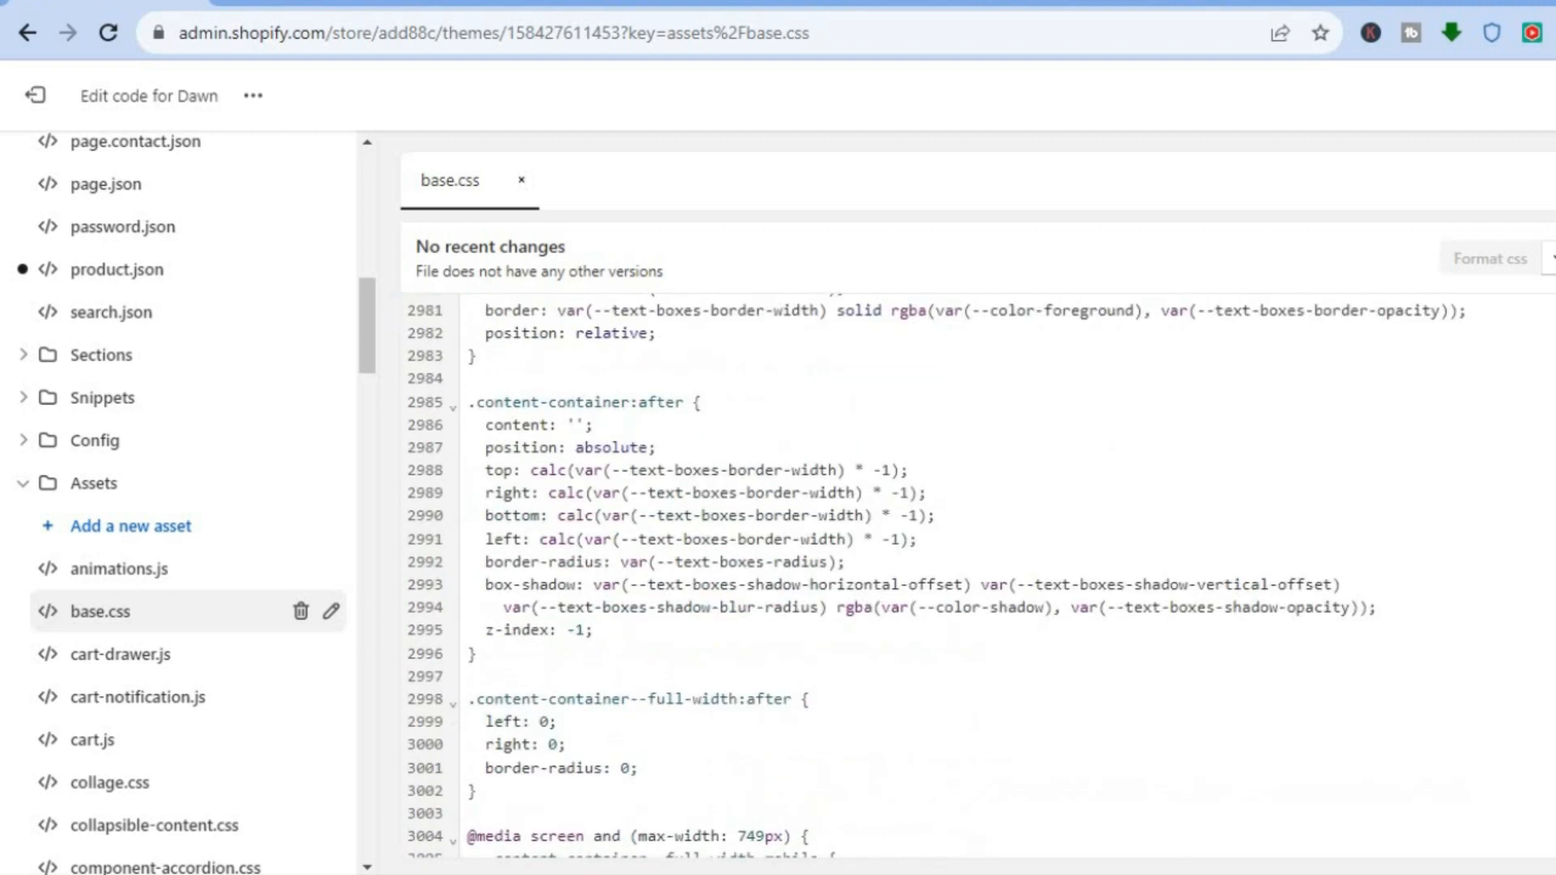
{"action": "scroll", "scroll_direction": "down", "scroll_amount": 3}
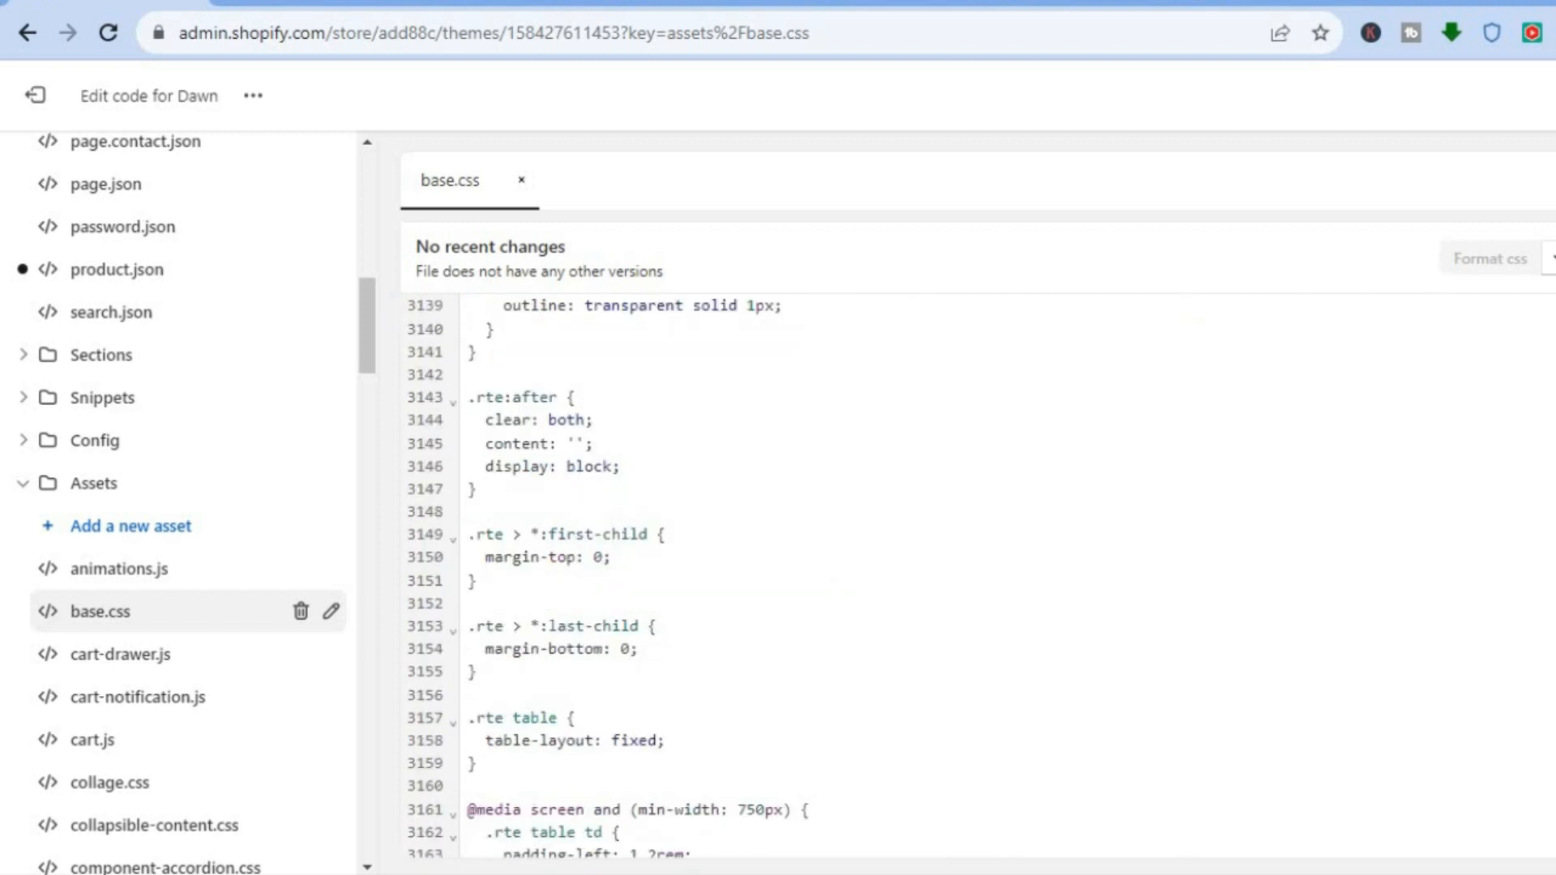
{"action": "scroll", "scroll_direction": "down", "scroll_amount": 3}
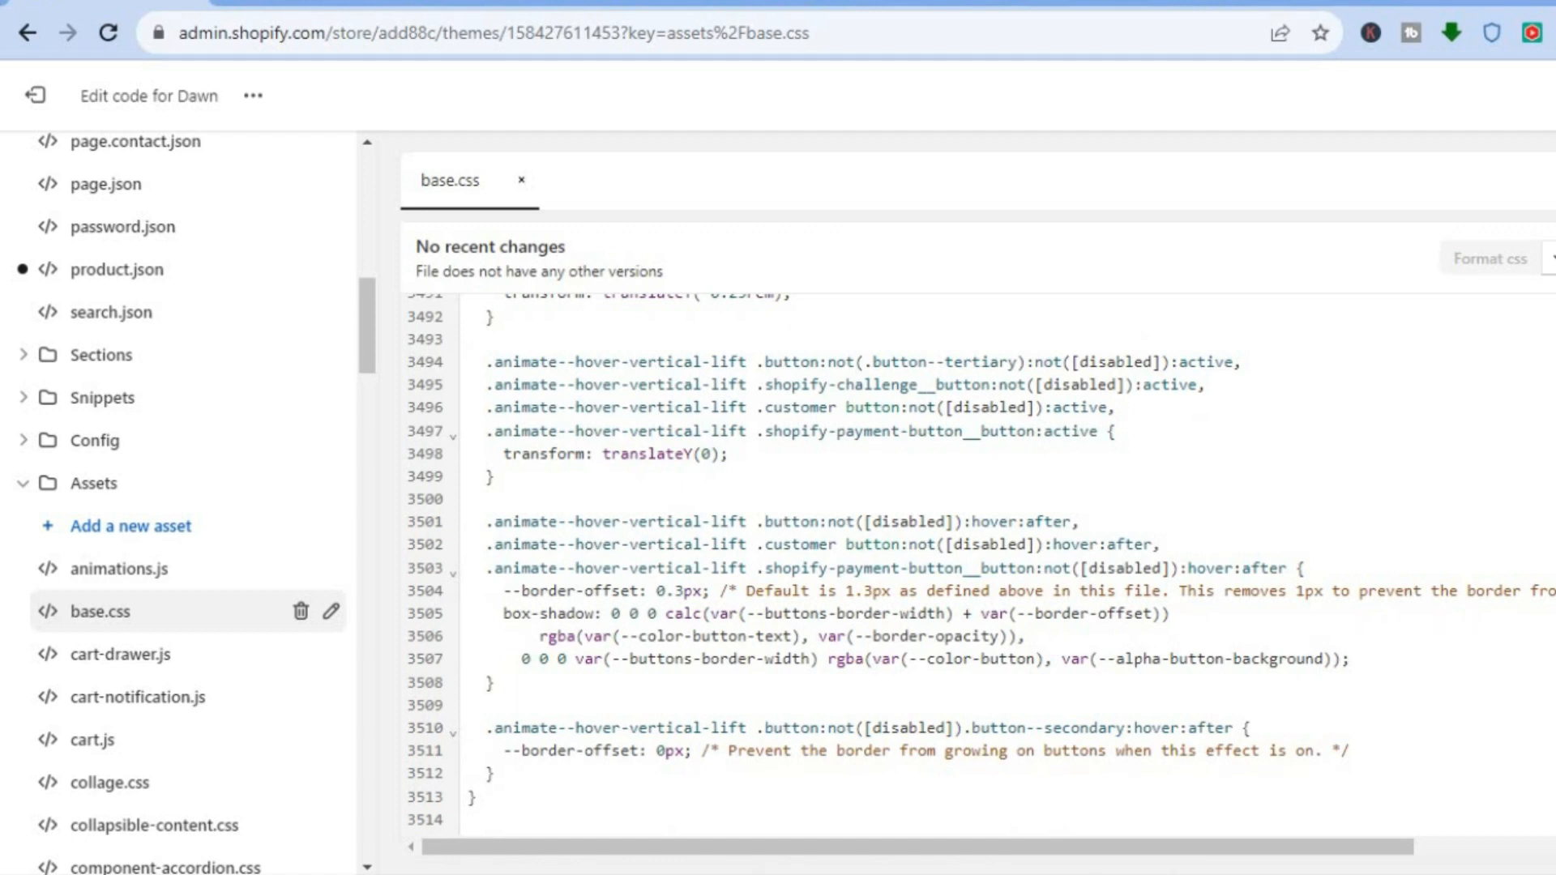
{"action": "mouse_move", "coordinate": [458, 117]}
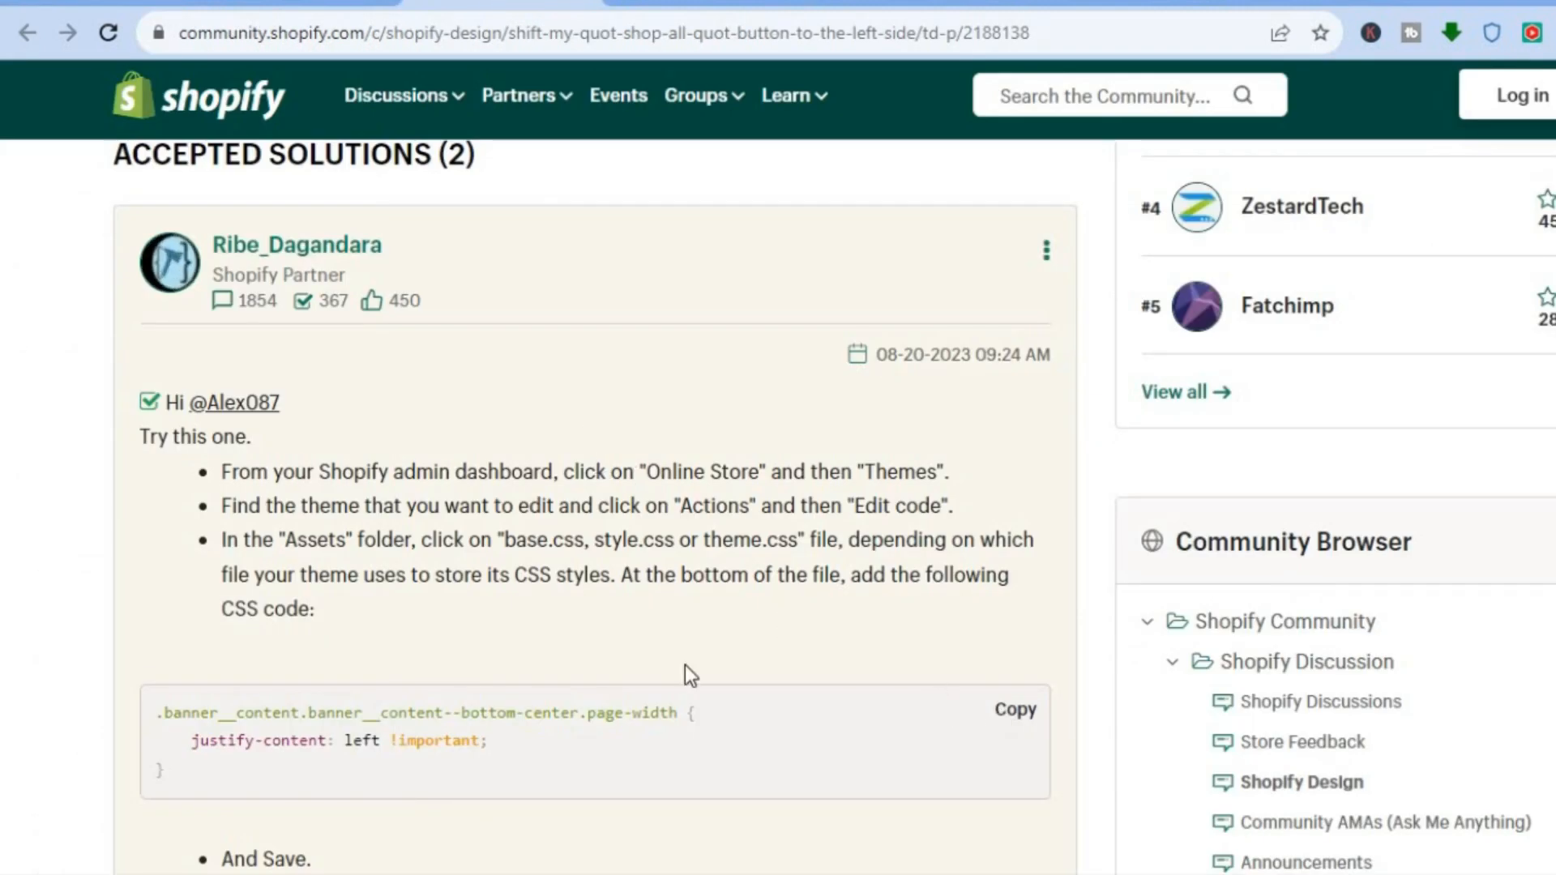
Step: Paste the copied banner__content rule with justify-content: left !important at the file's end and save with Ctrl+S
{"action": "left_click", "coordinate": [1014, 710]}
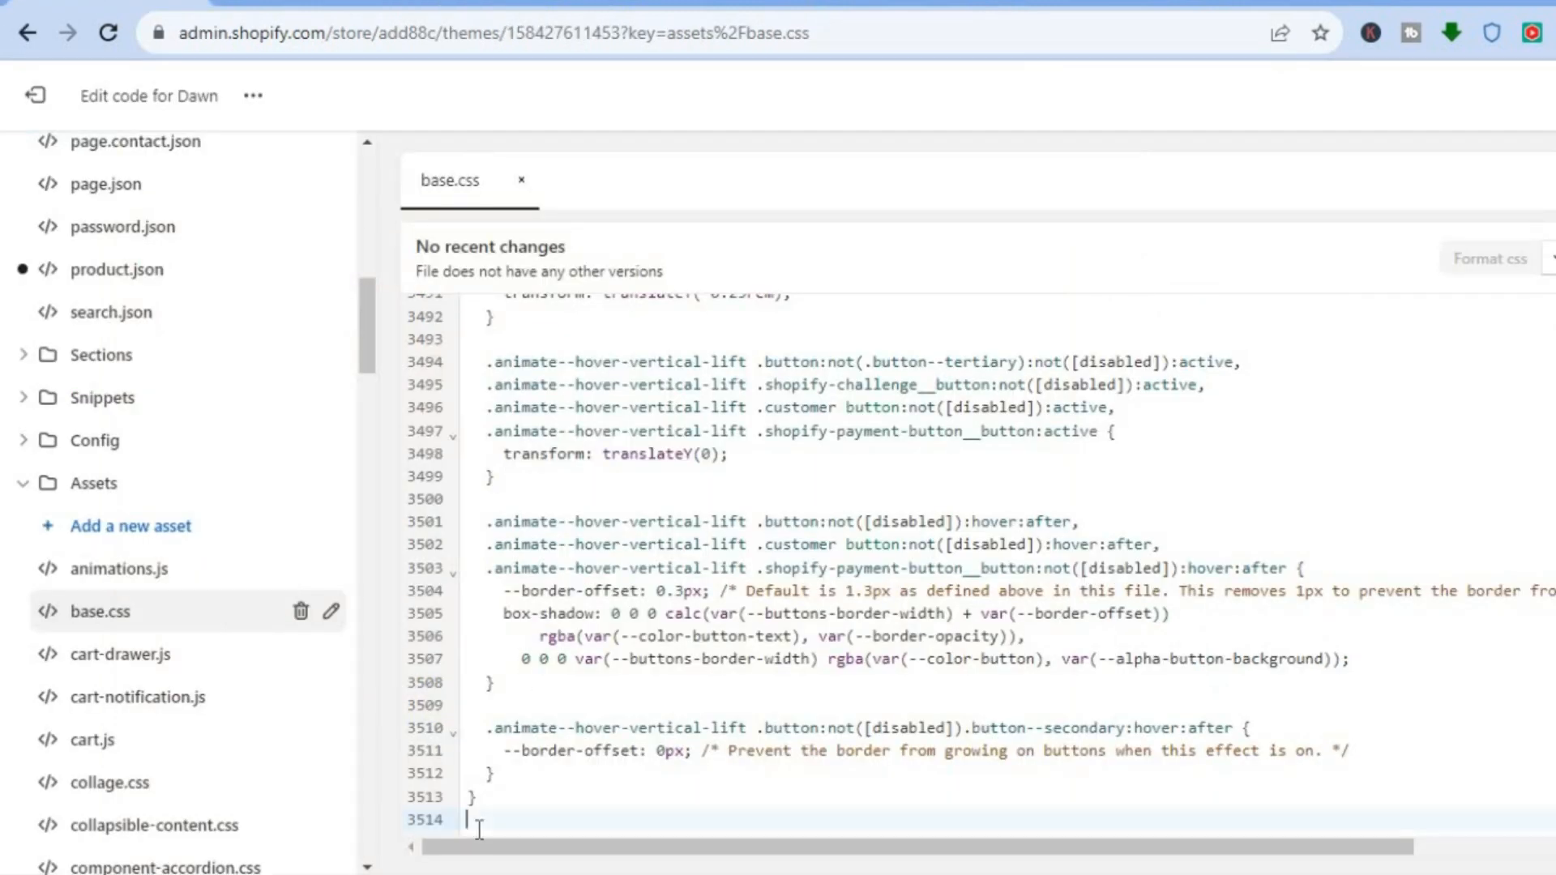
{"action": "right_click", "coordinate": [480, 821]}
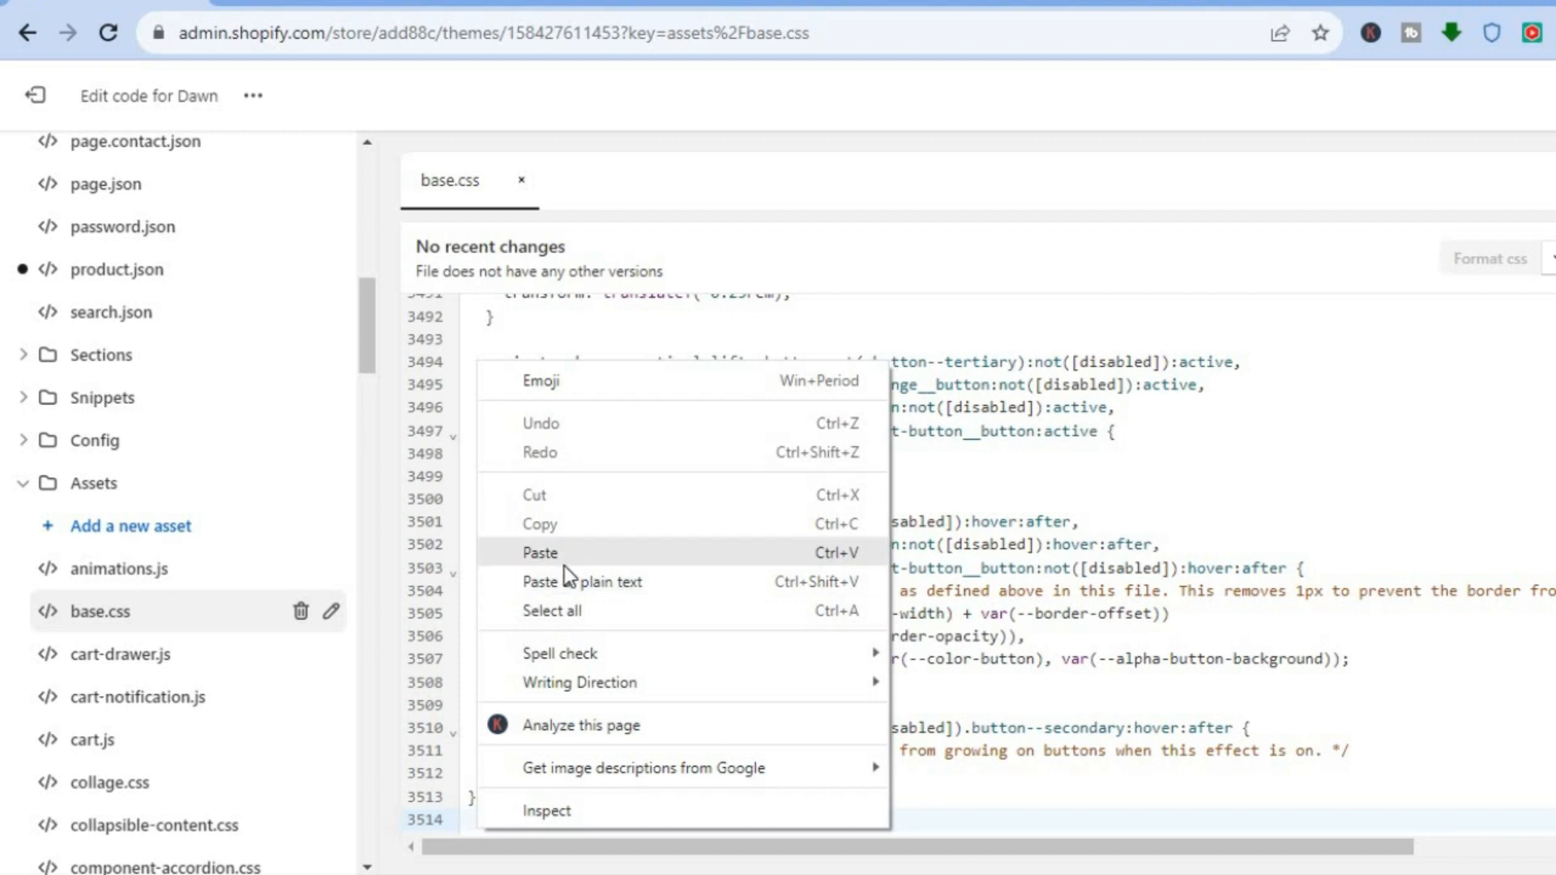
{"action": "left_click", "coordinate": [541, 553]}
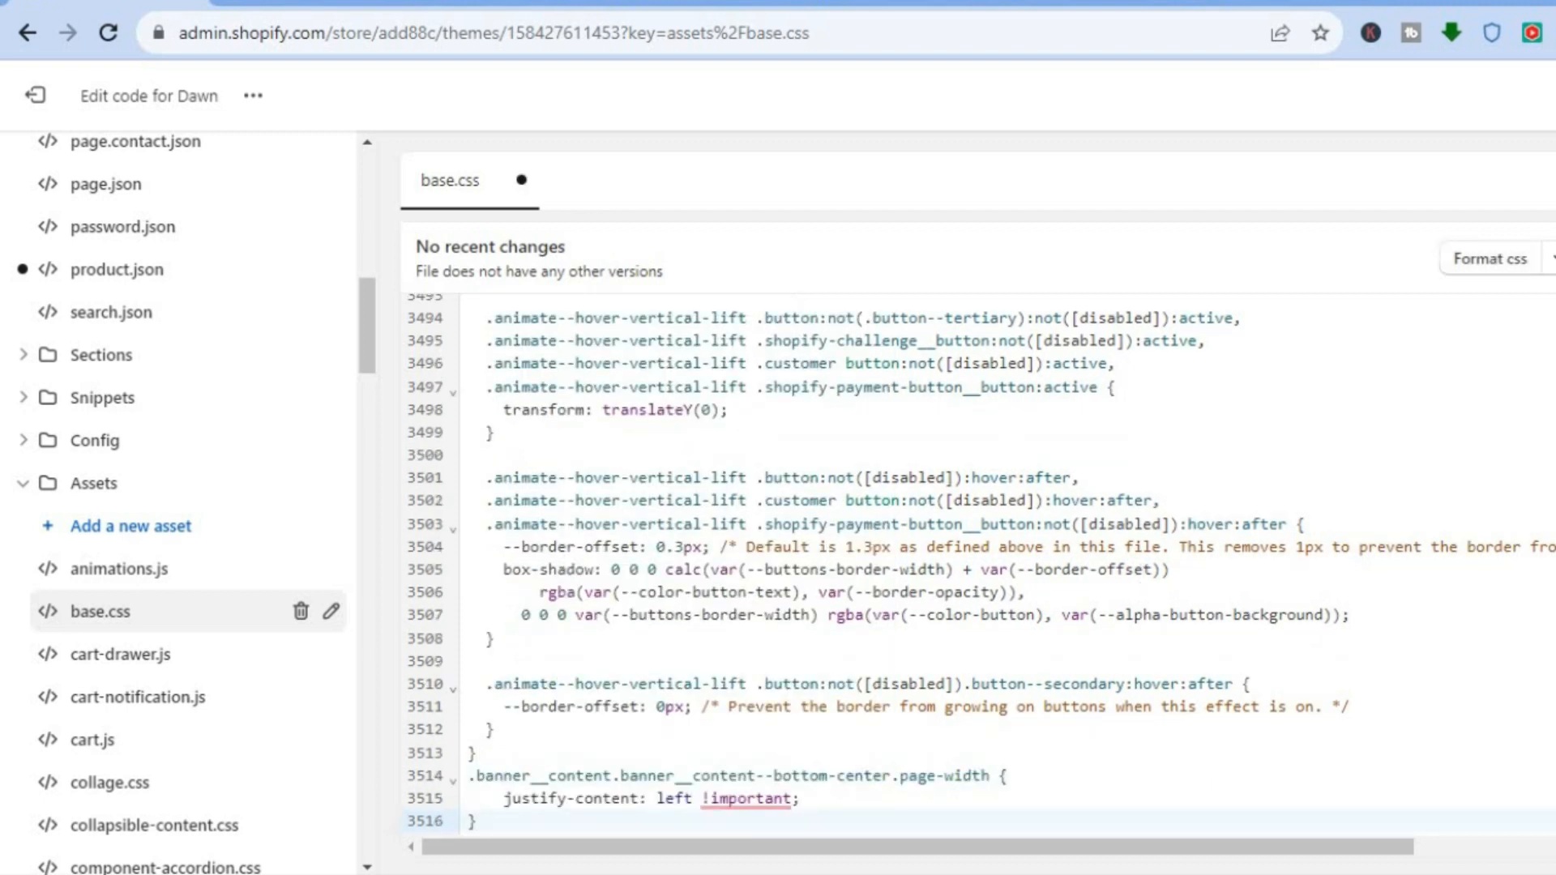
{"action": "left_click", "coordinate": [679, 798]}
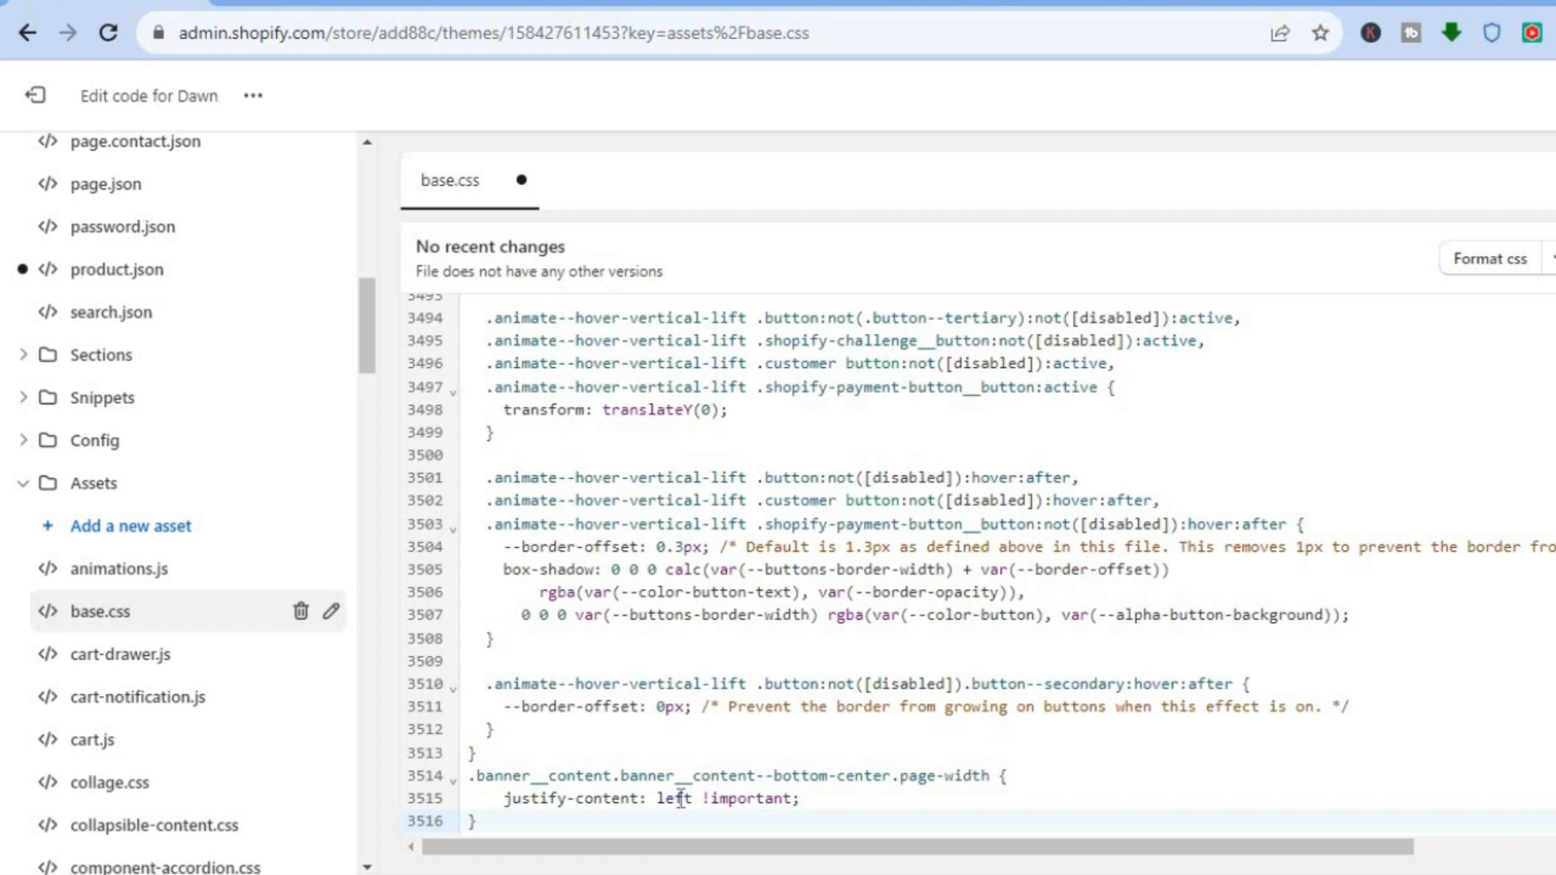
{"action": "key", "text": "ctrl+s"}
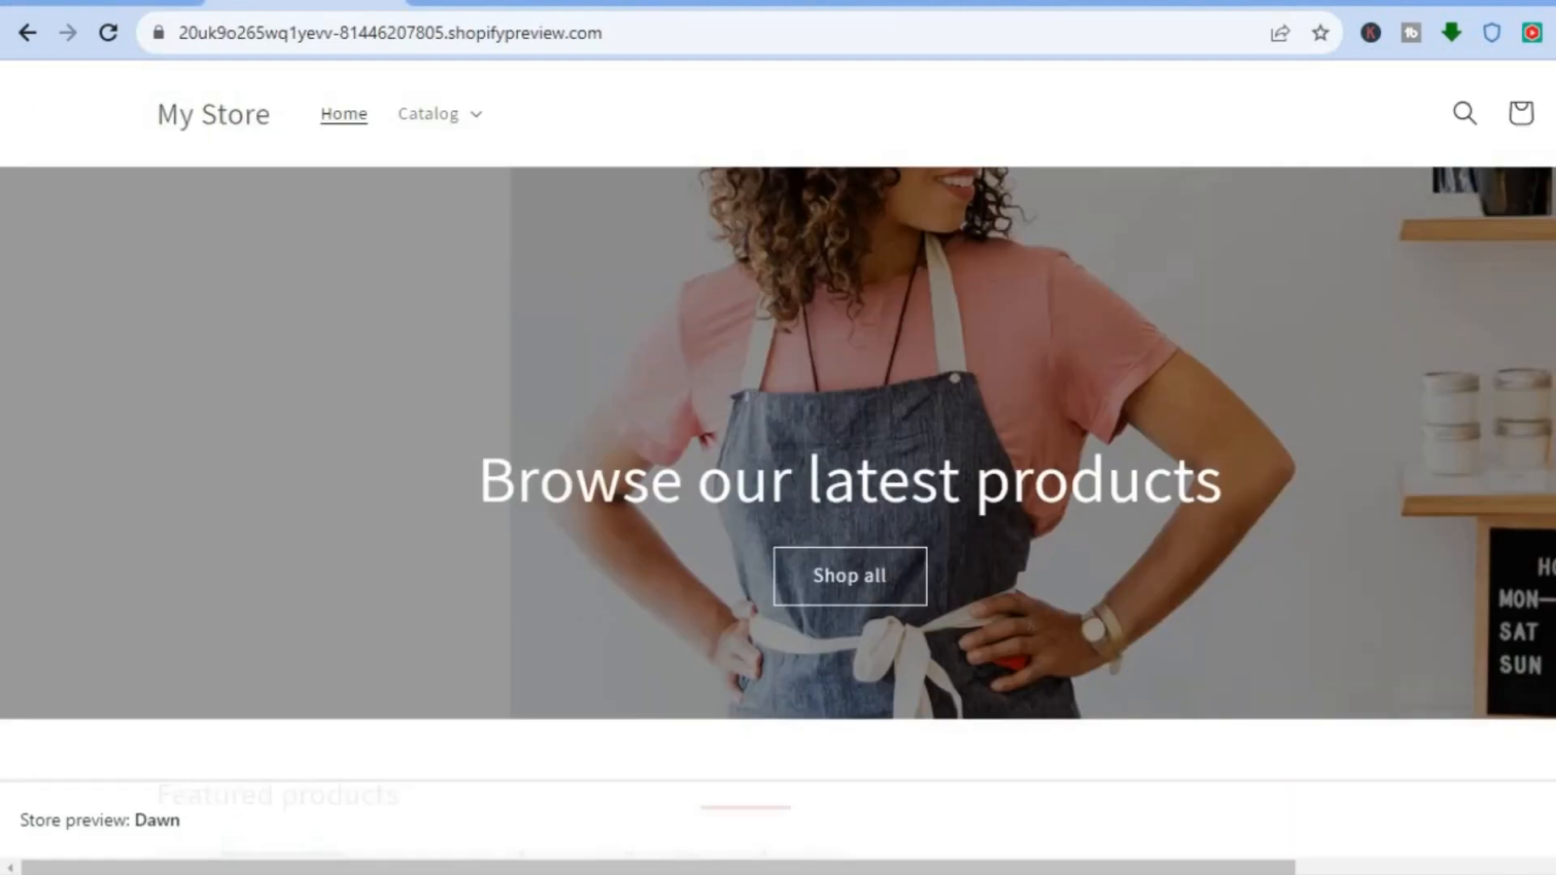
{"action": "mouse_move", "coordinate": [847, 611]}
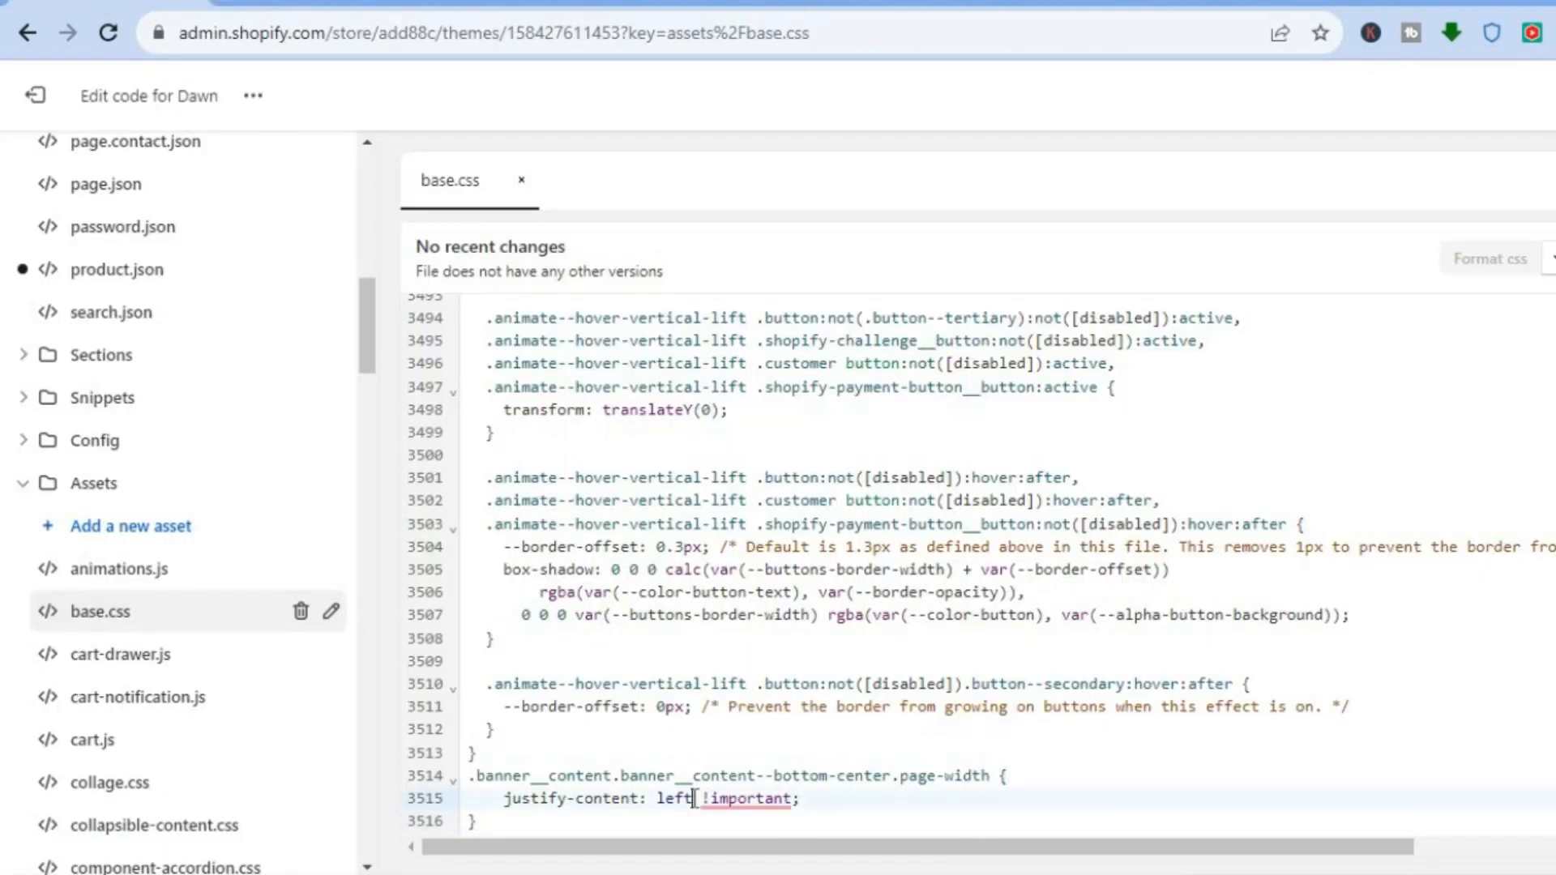
Step: Replace 'left' on line 3515 so the rule reads justify-content: right !important
{"action": "double_click", "coordinate": [675, 799]}
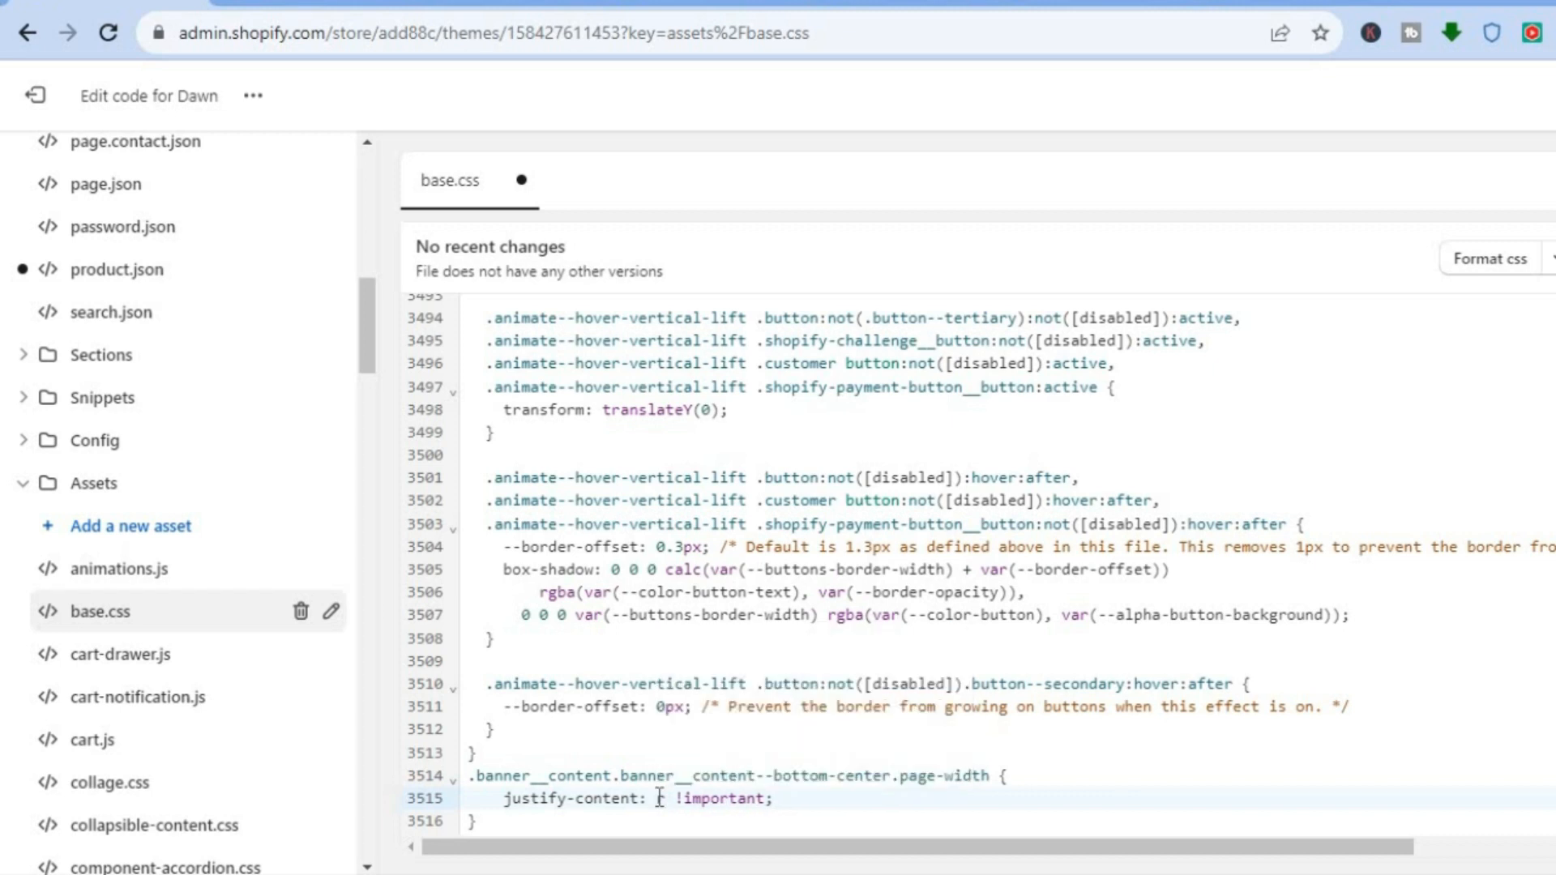
{"action": "type", "text": "right"}
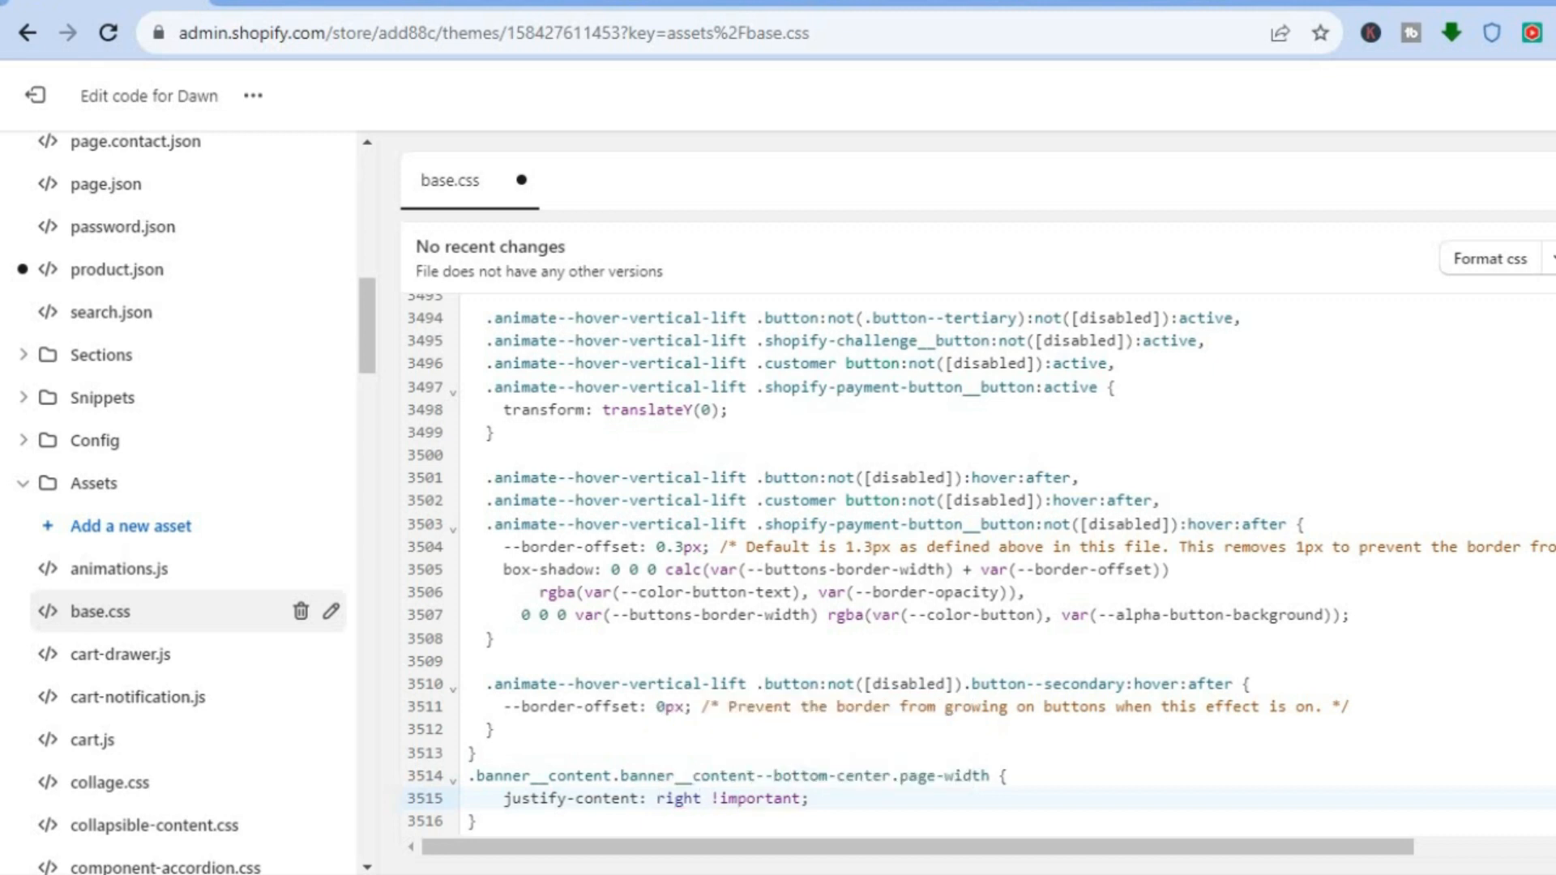
{"action": "mouse_move", "coordinate": [664, 188]}
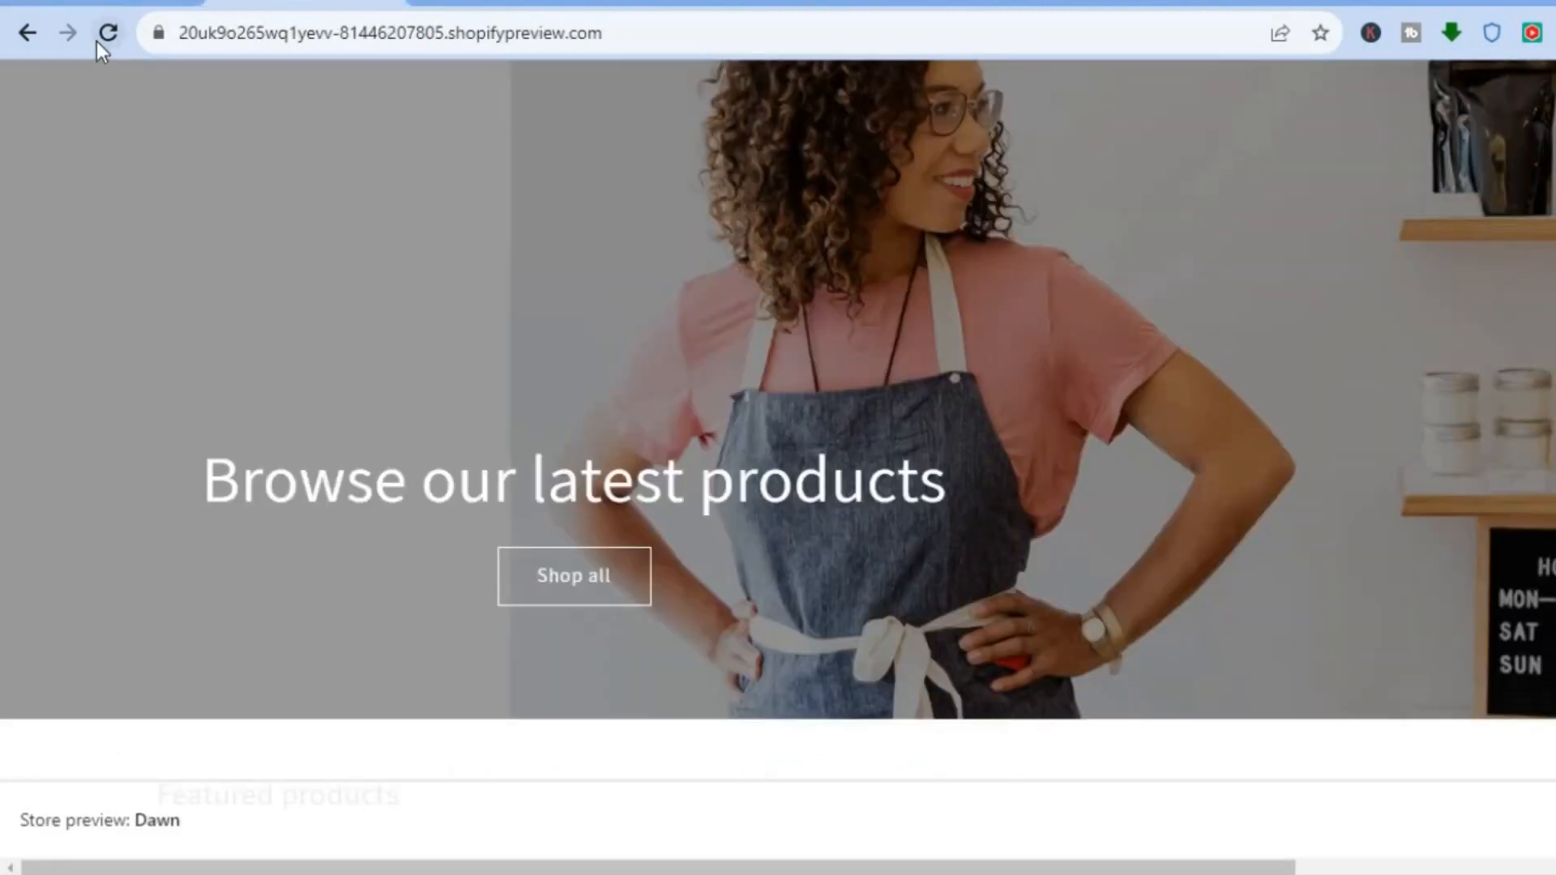
Step: Reload the store preview to show the banner heading and Shop all button right-aligned
{"action": "left_click", "coordinate": [108, 32]}
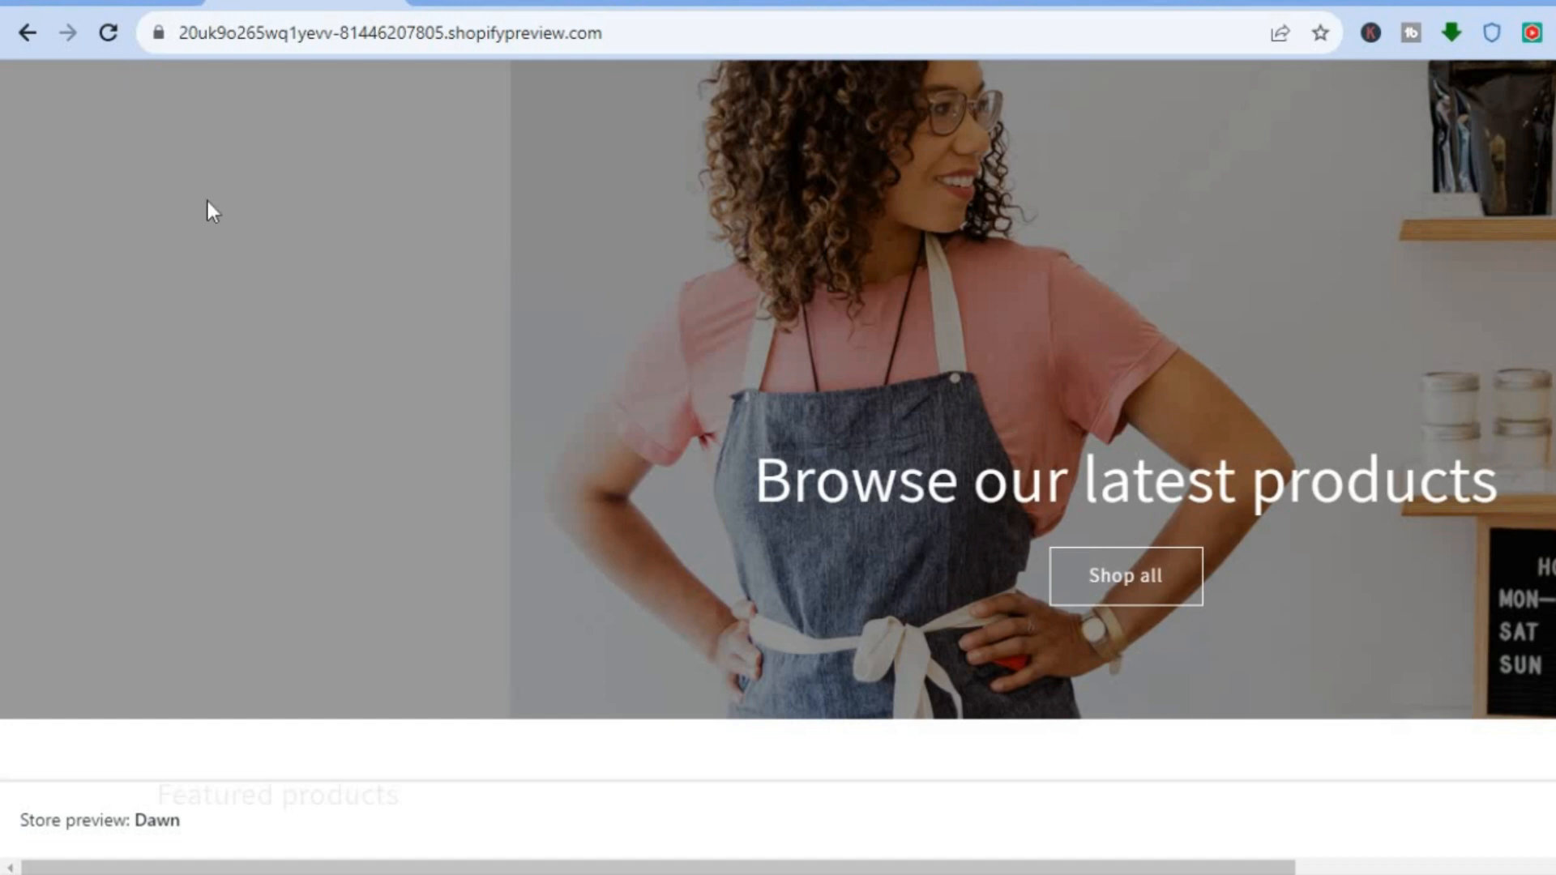
{"action": "mouse_move", "coordinate": [163, 167]}
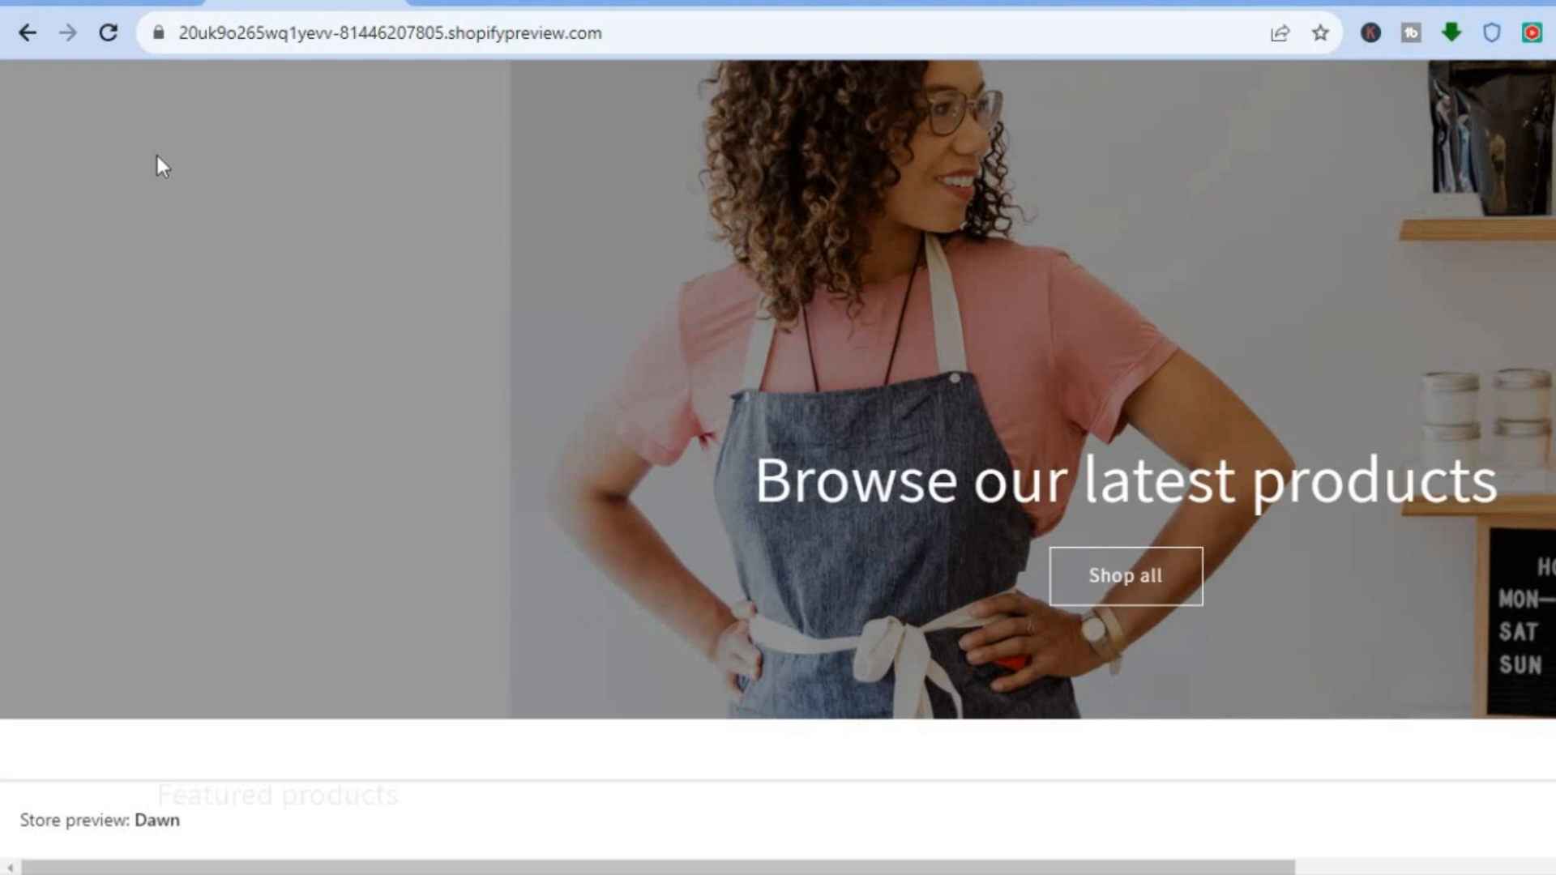
{"action": "mouse_move", "coordinate": [160, 108]}
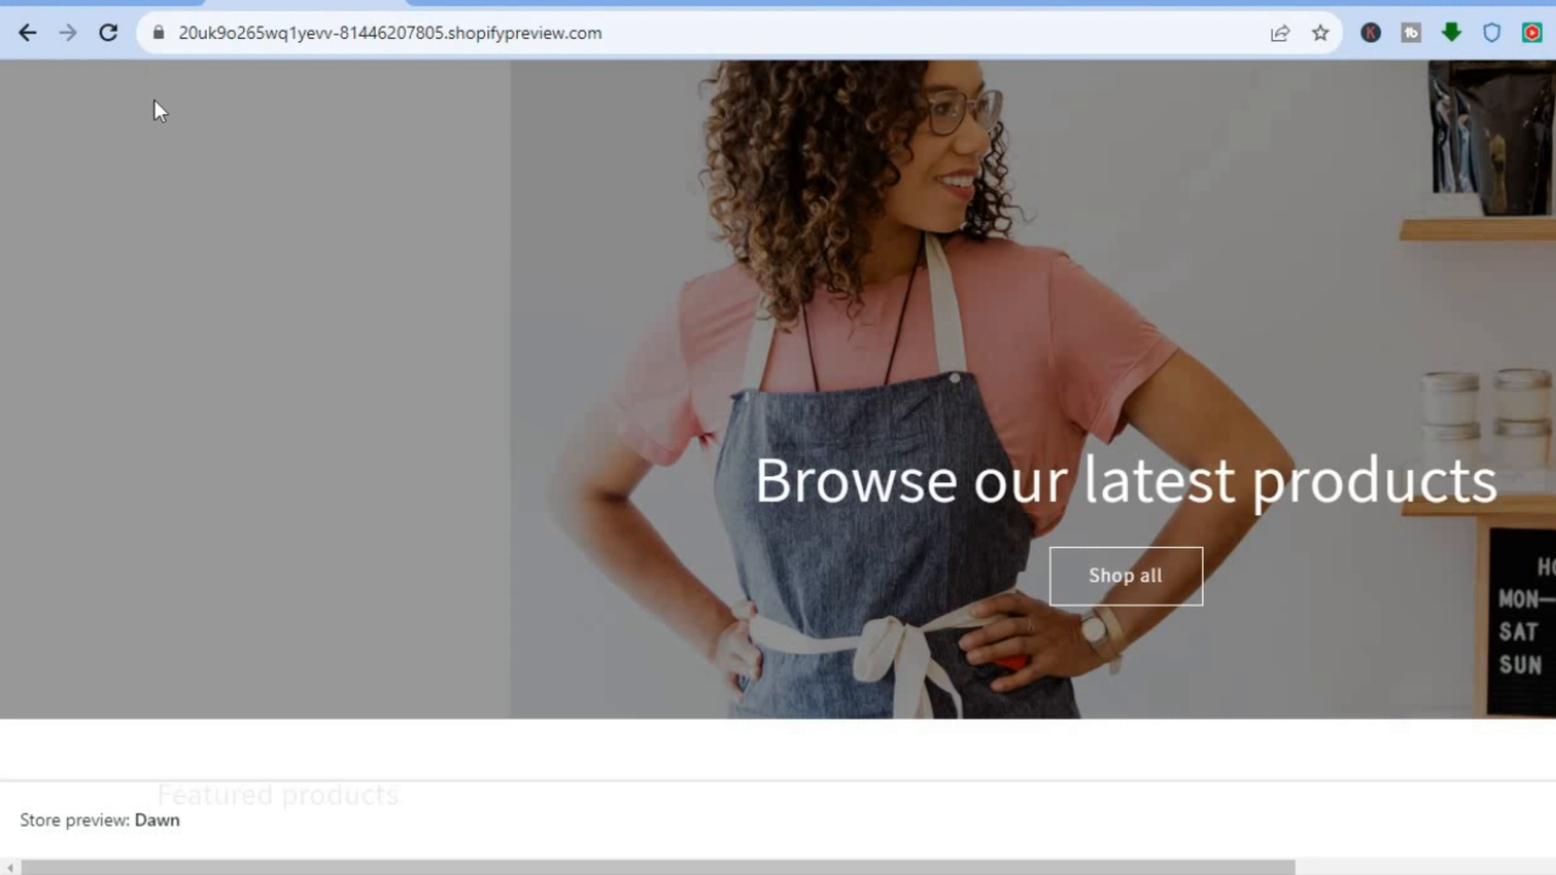